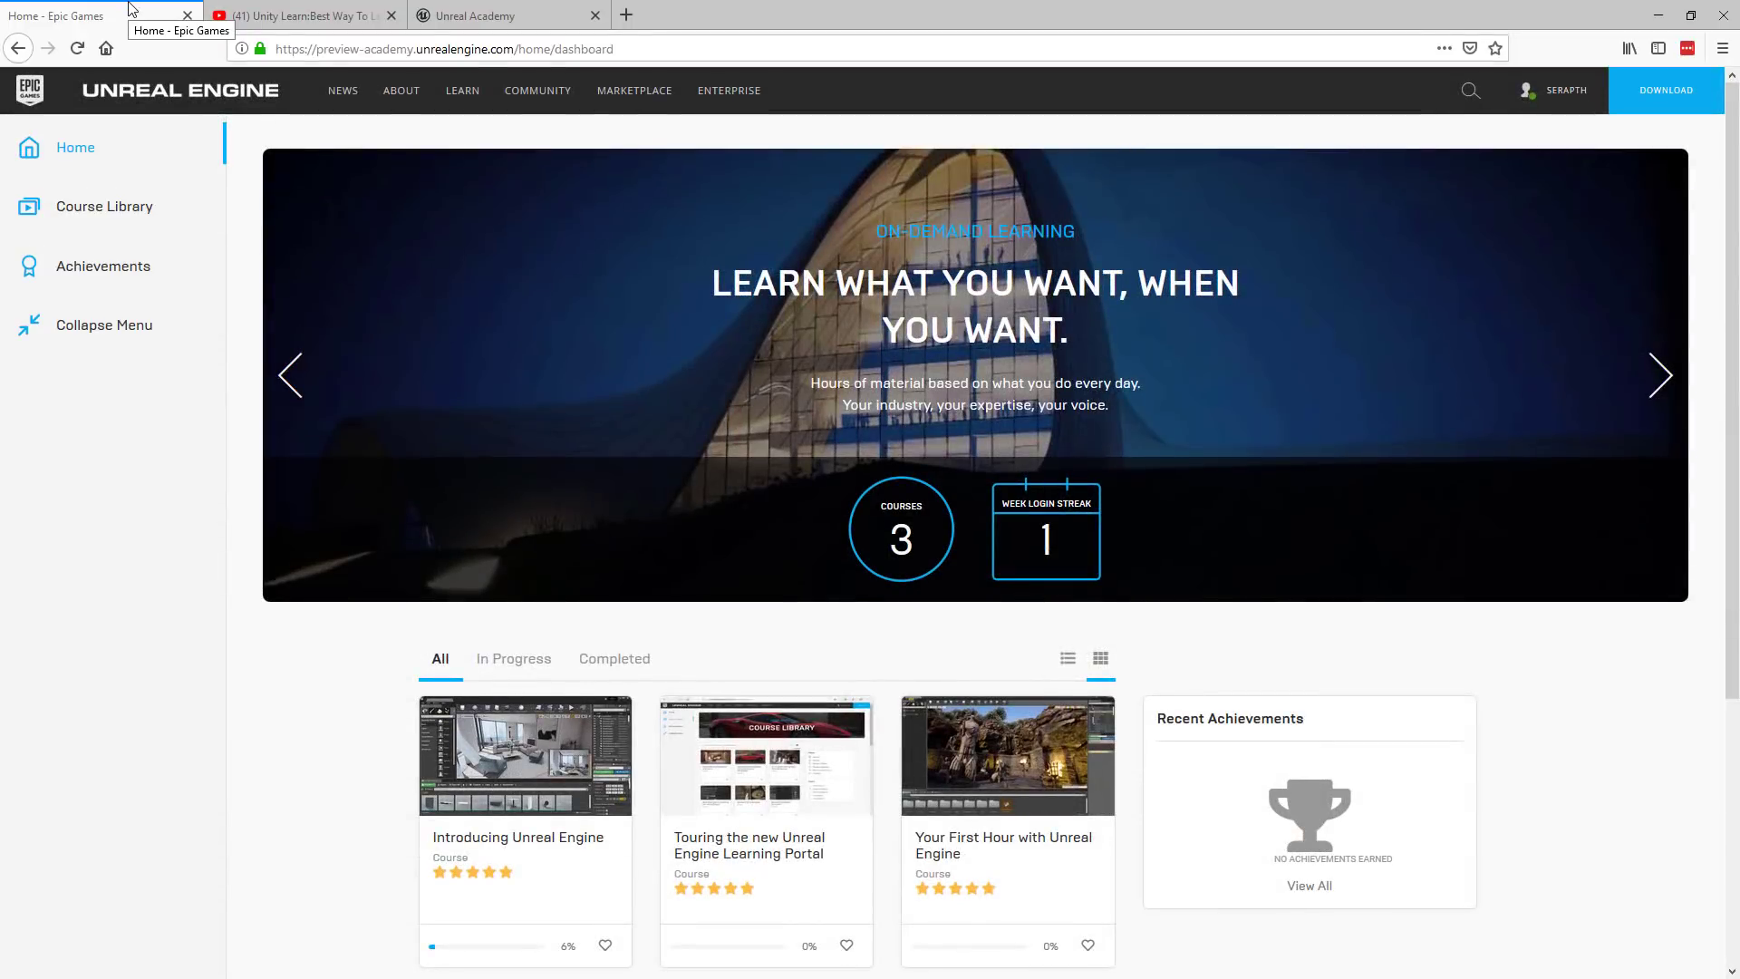
mouse_move(283, 278)
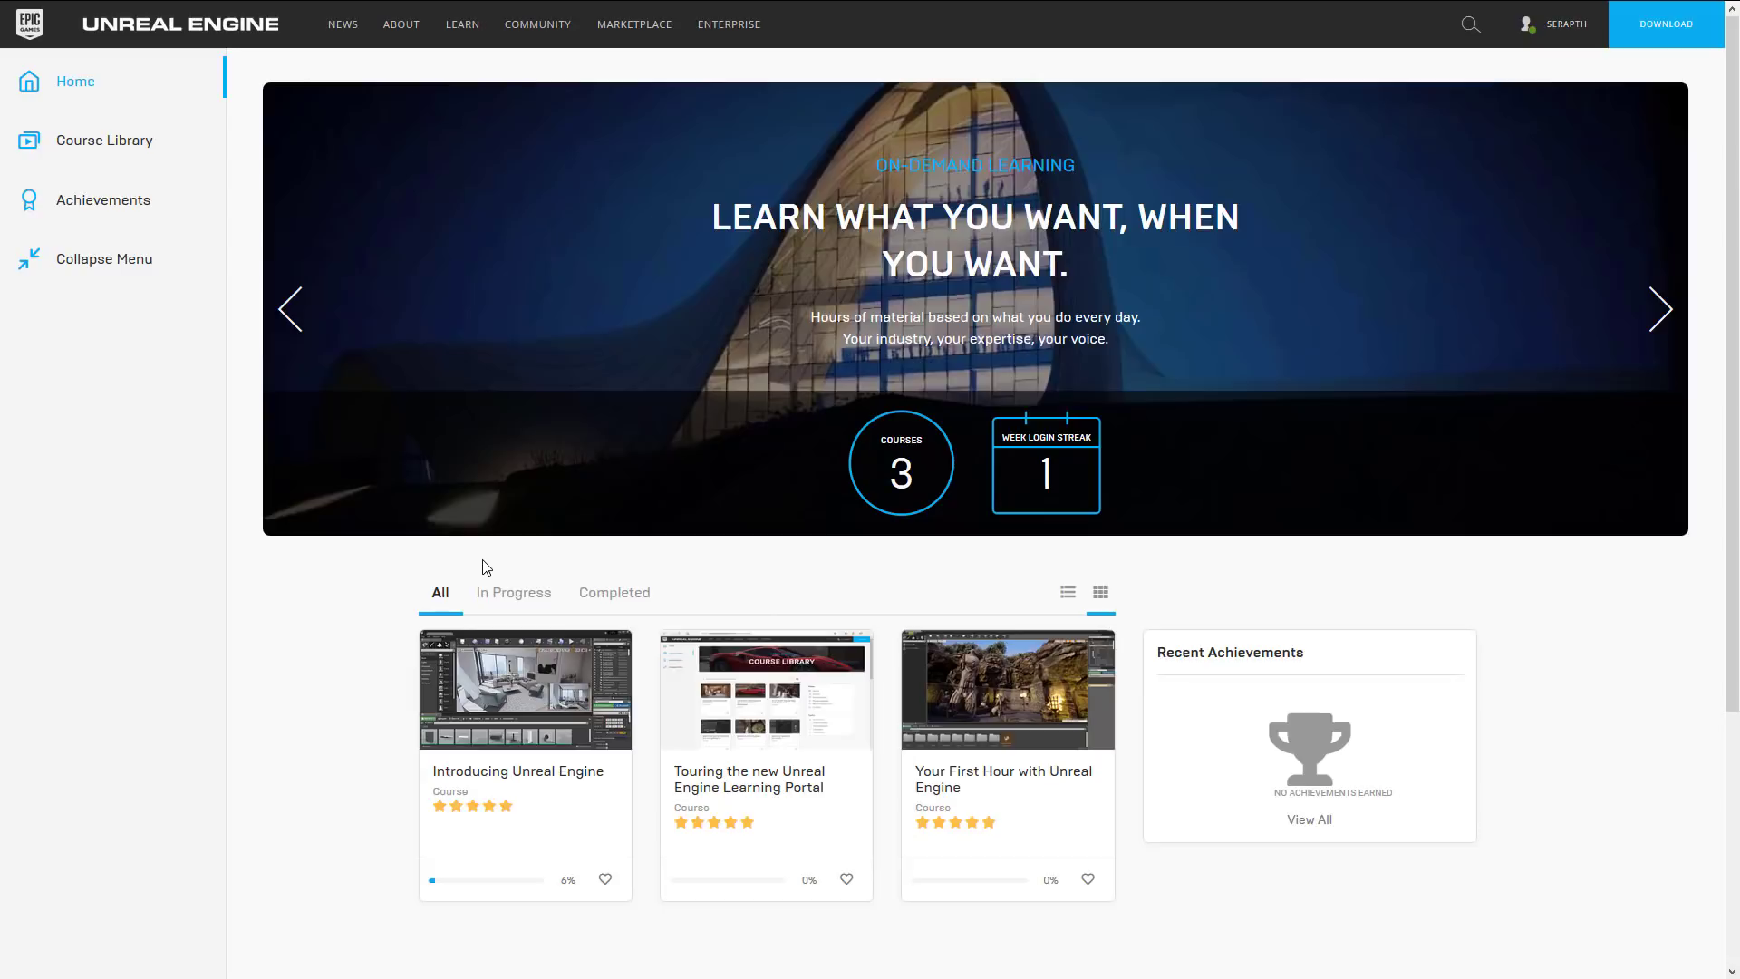
mouse_move(938, 475)
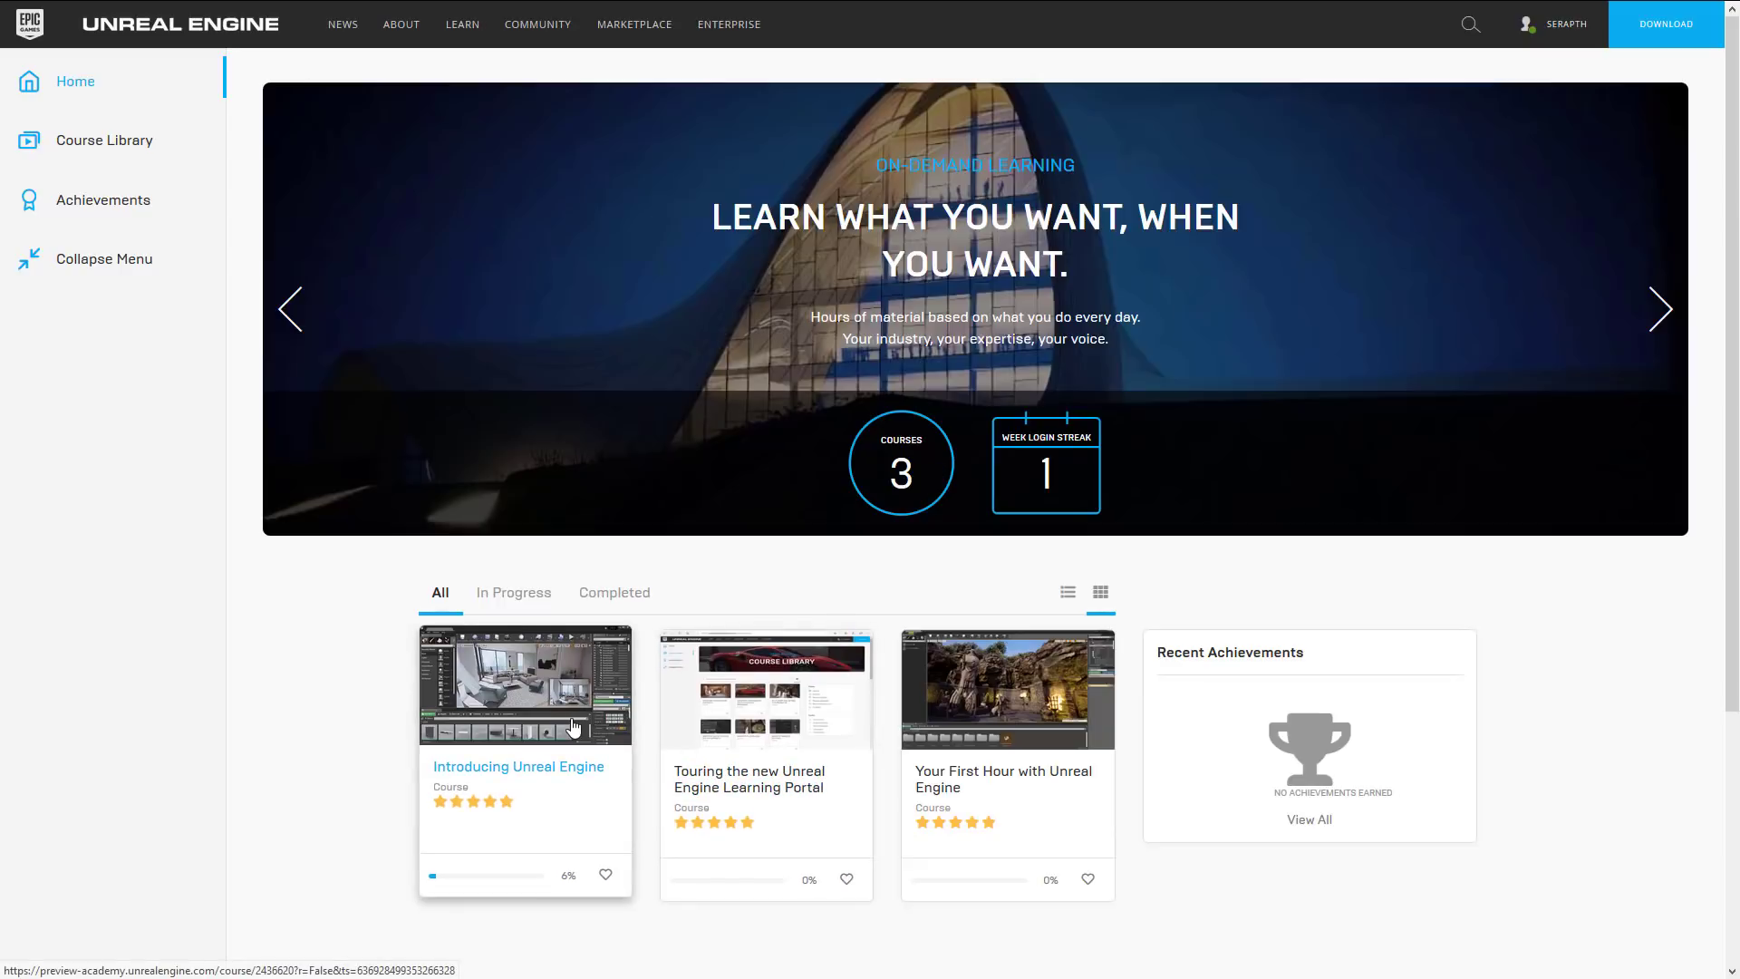
mouse_move(725, 755)
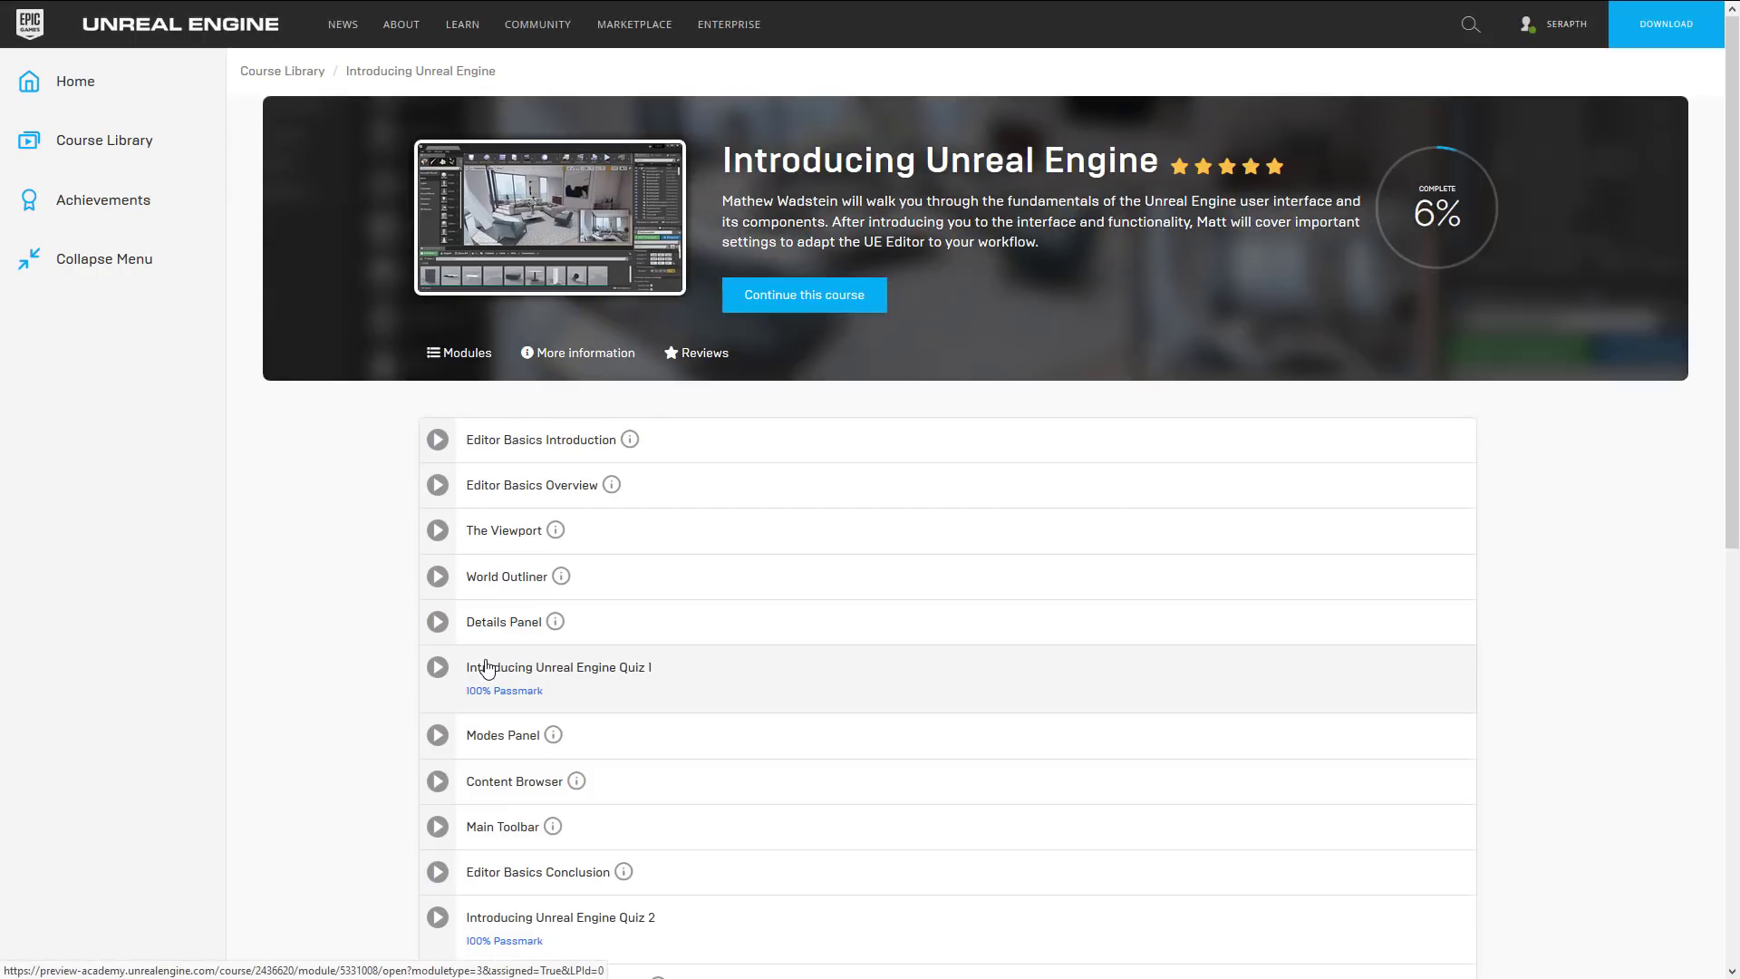
mouse_move(727, 474)
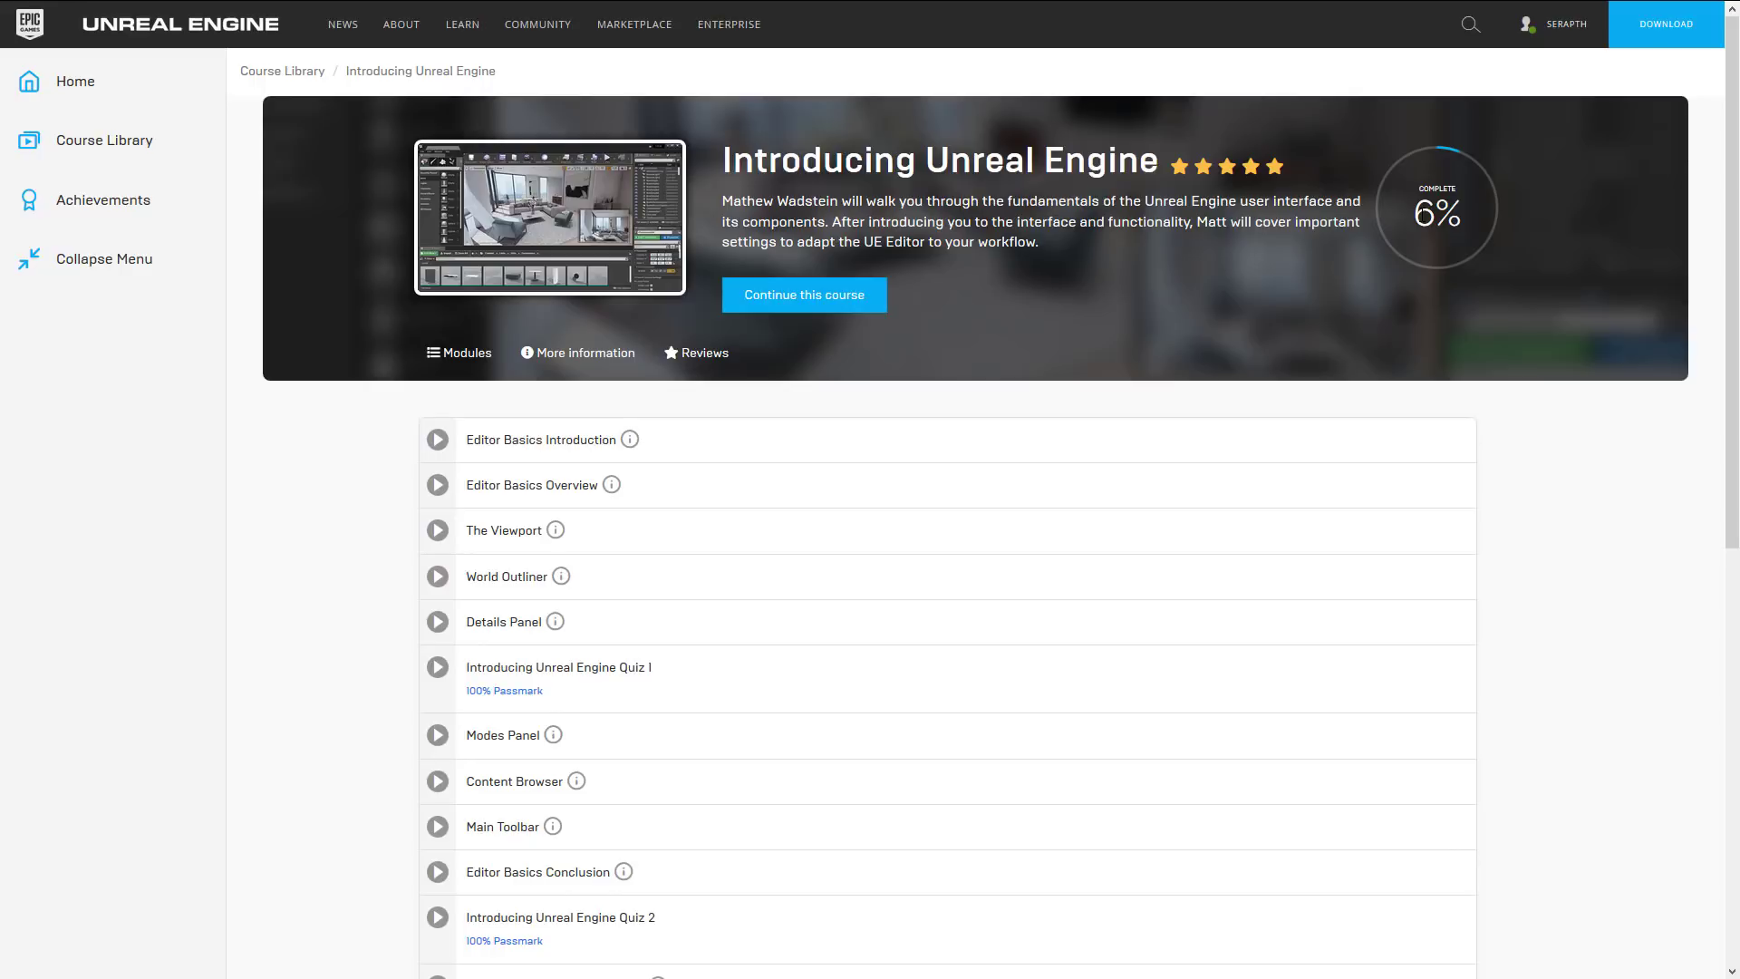
mouse_move(964, 326)
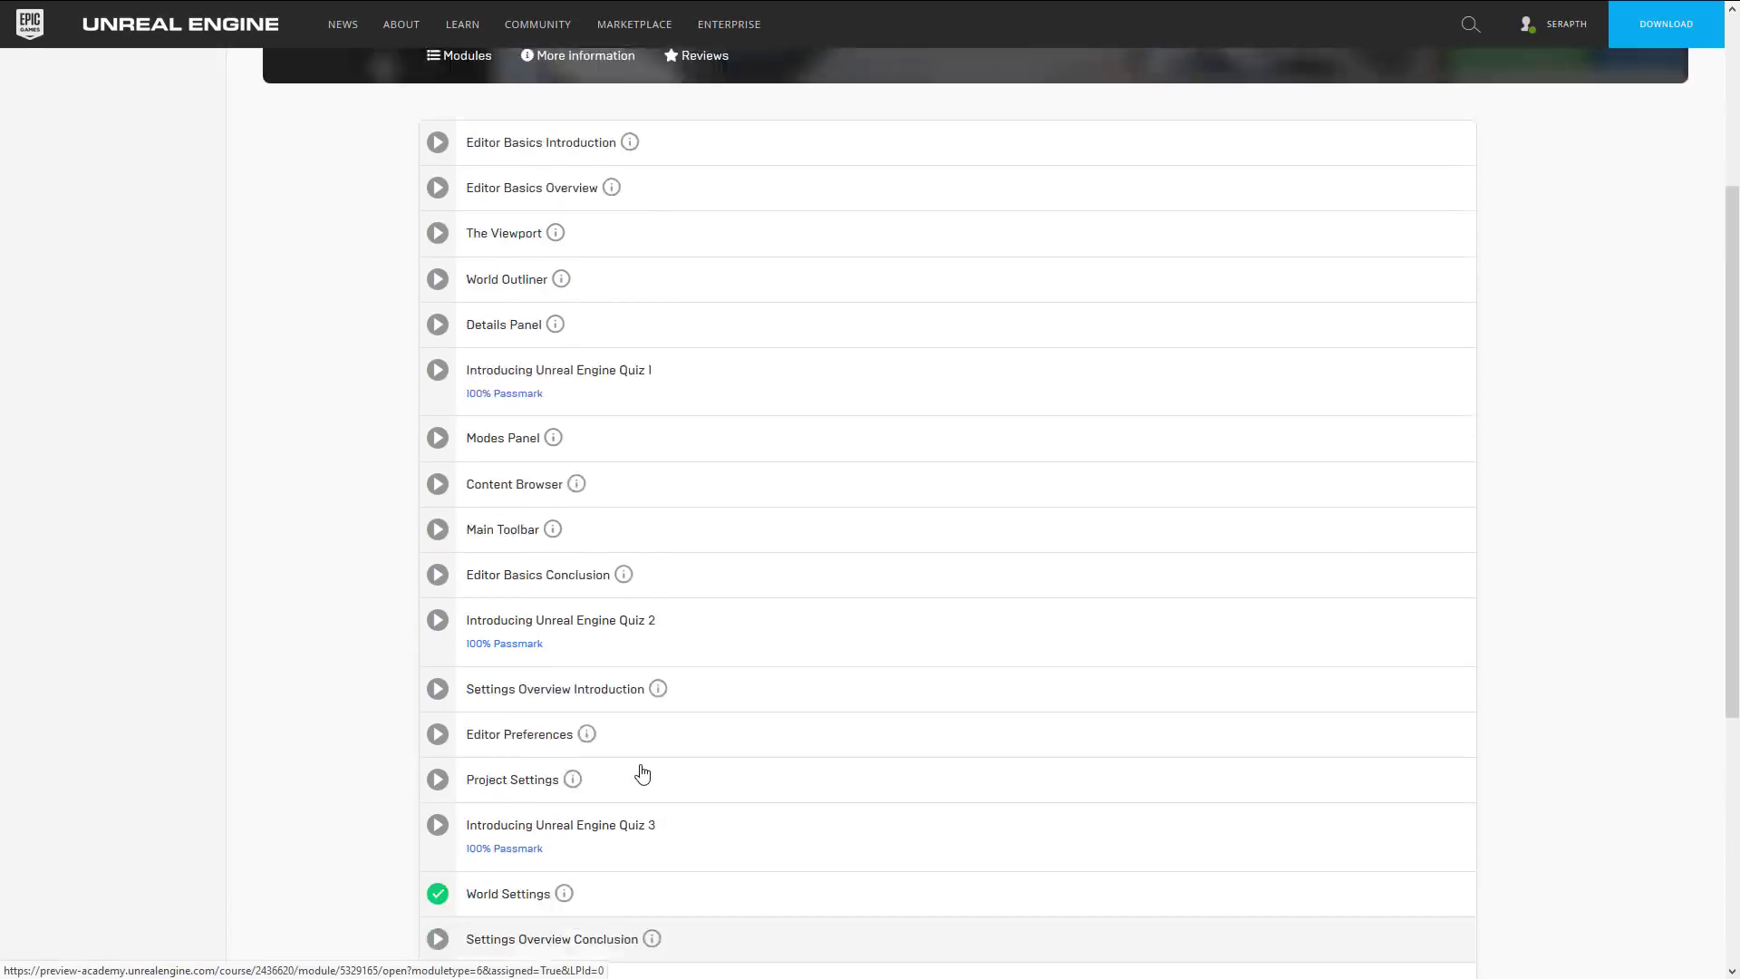
scroll(up, 3)
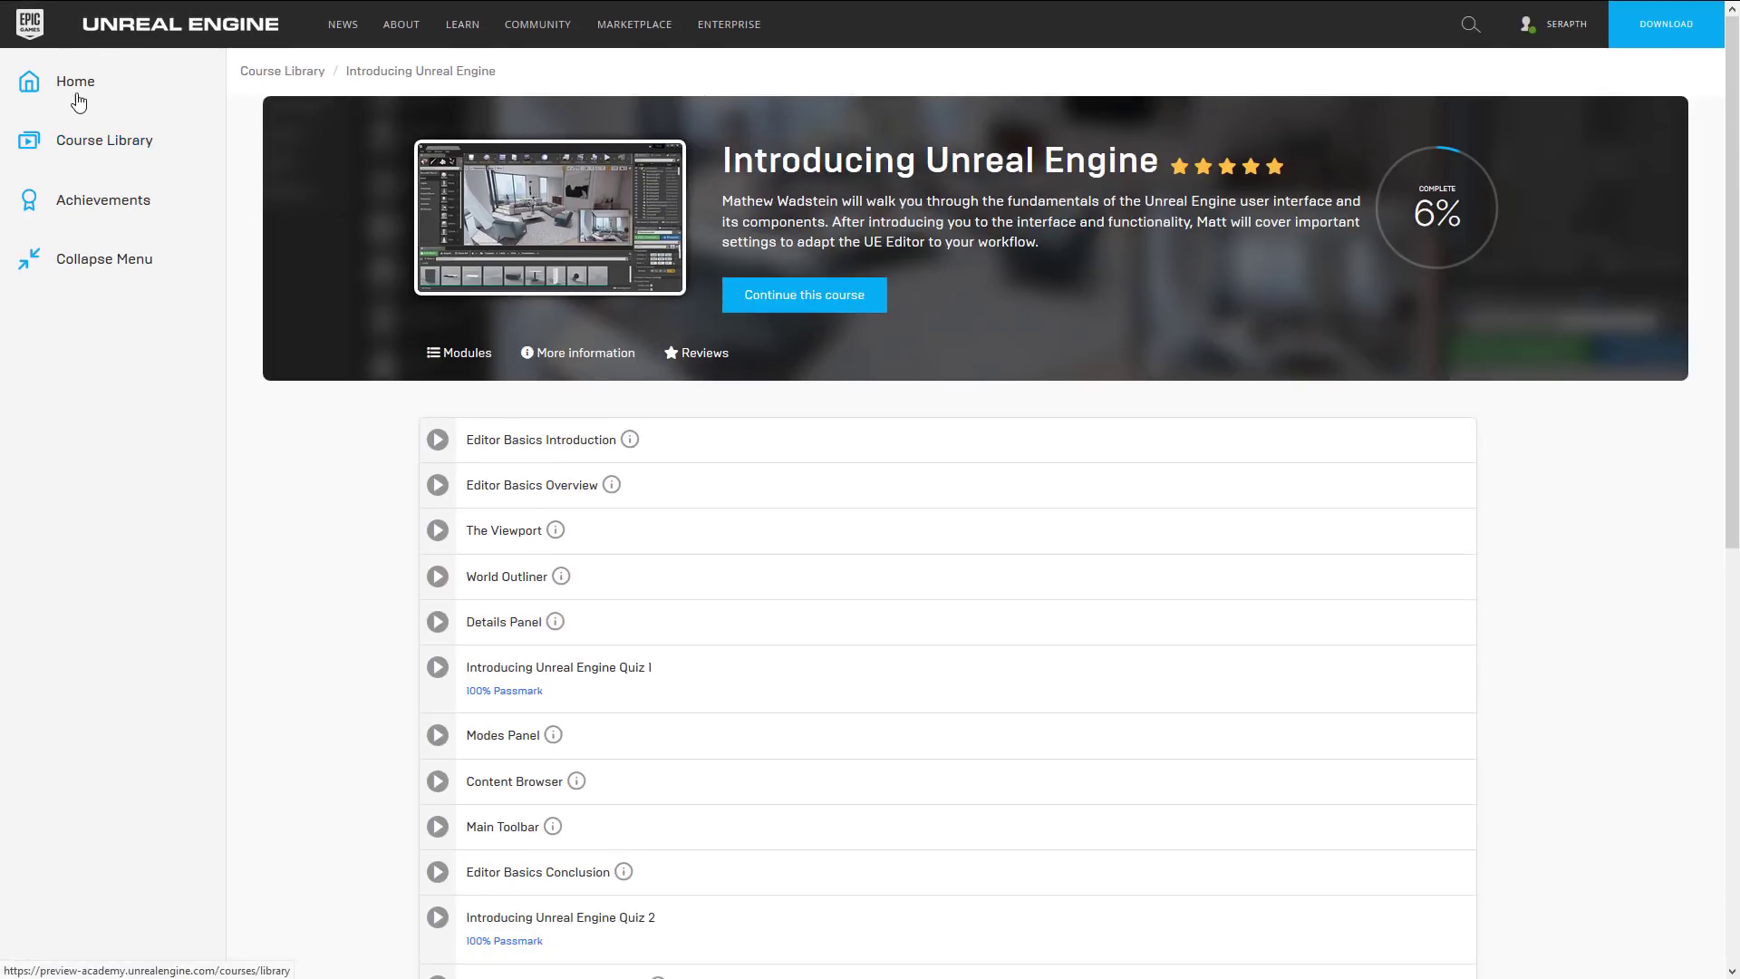
- Open the Course Library and scroll past the Blueprints, architectural visualization and VR courses
click(105, 140)
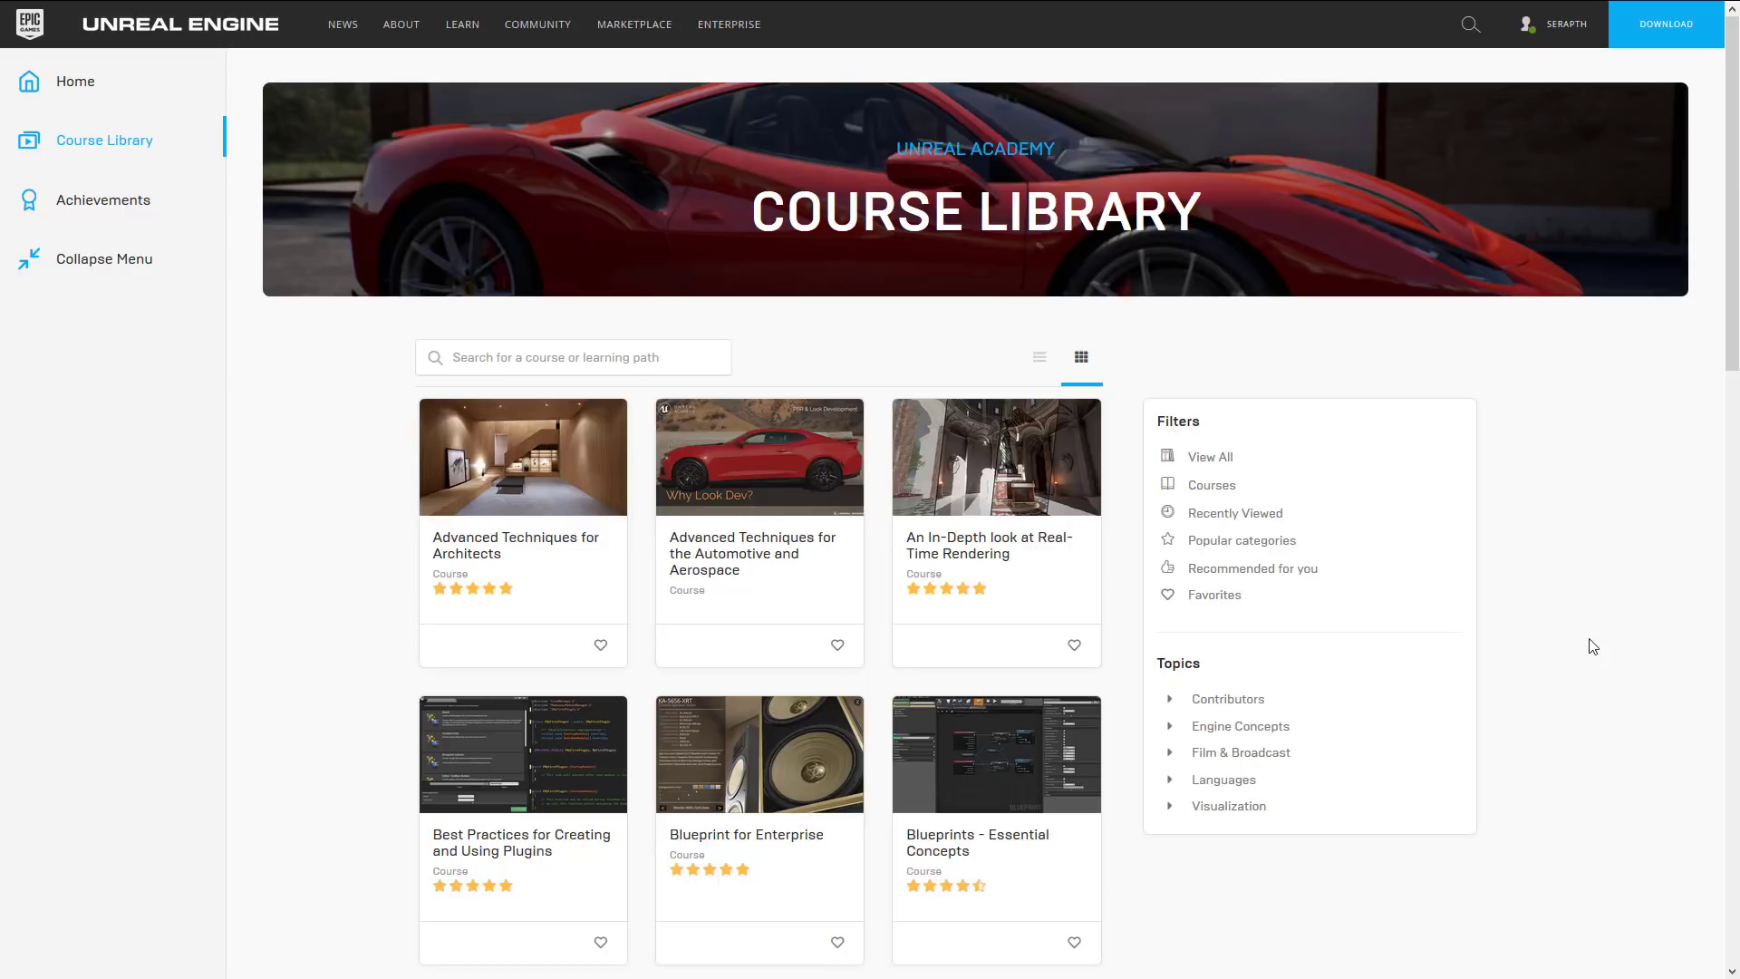
scroll(down, 3)
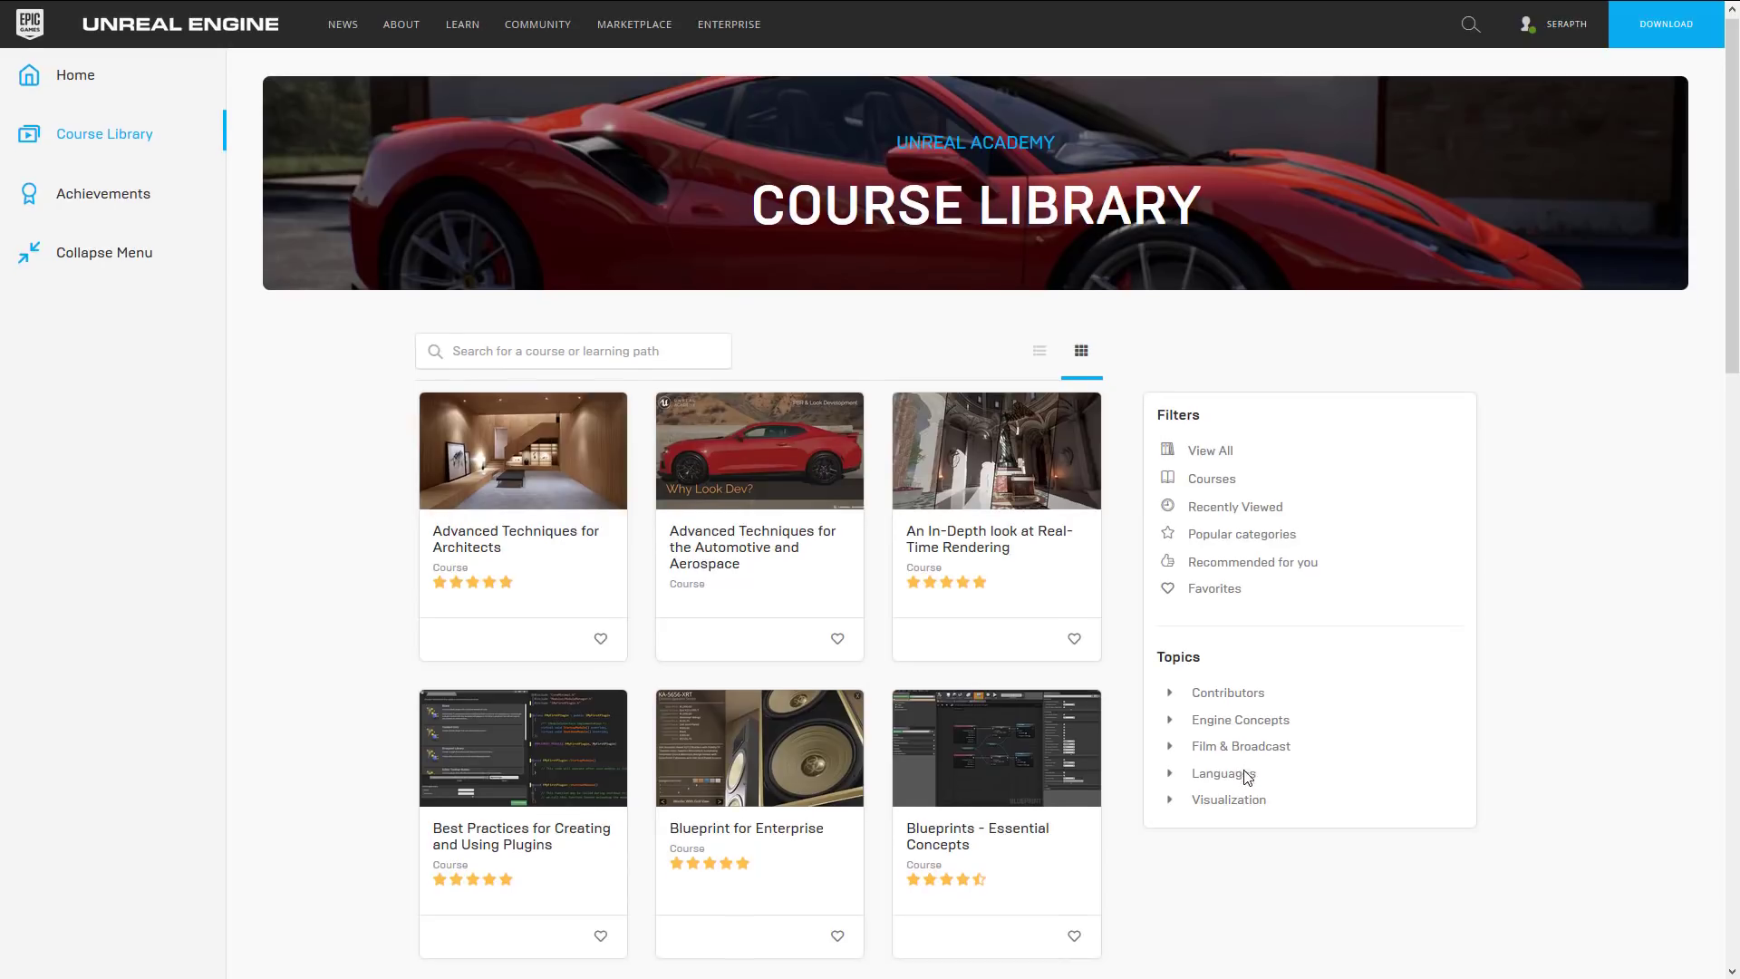
scroll(down, 3)
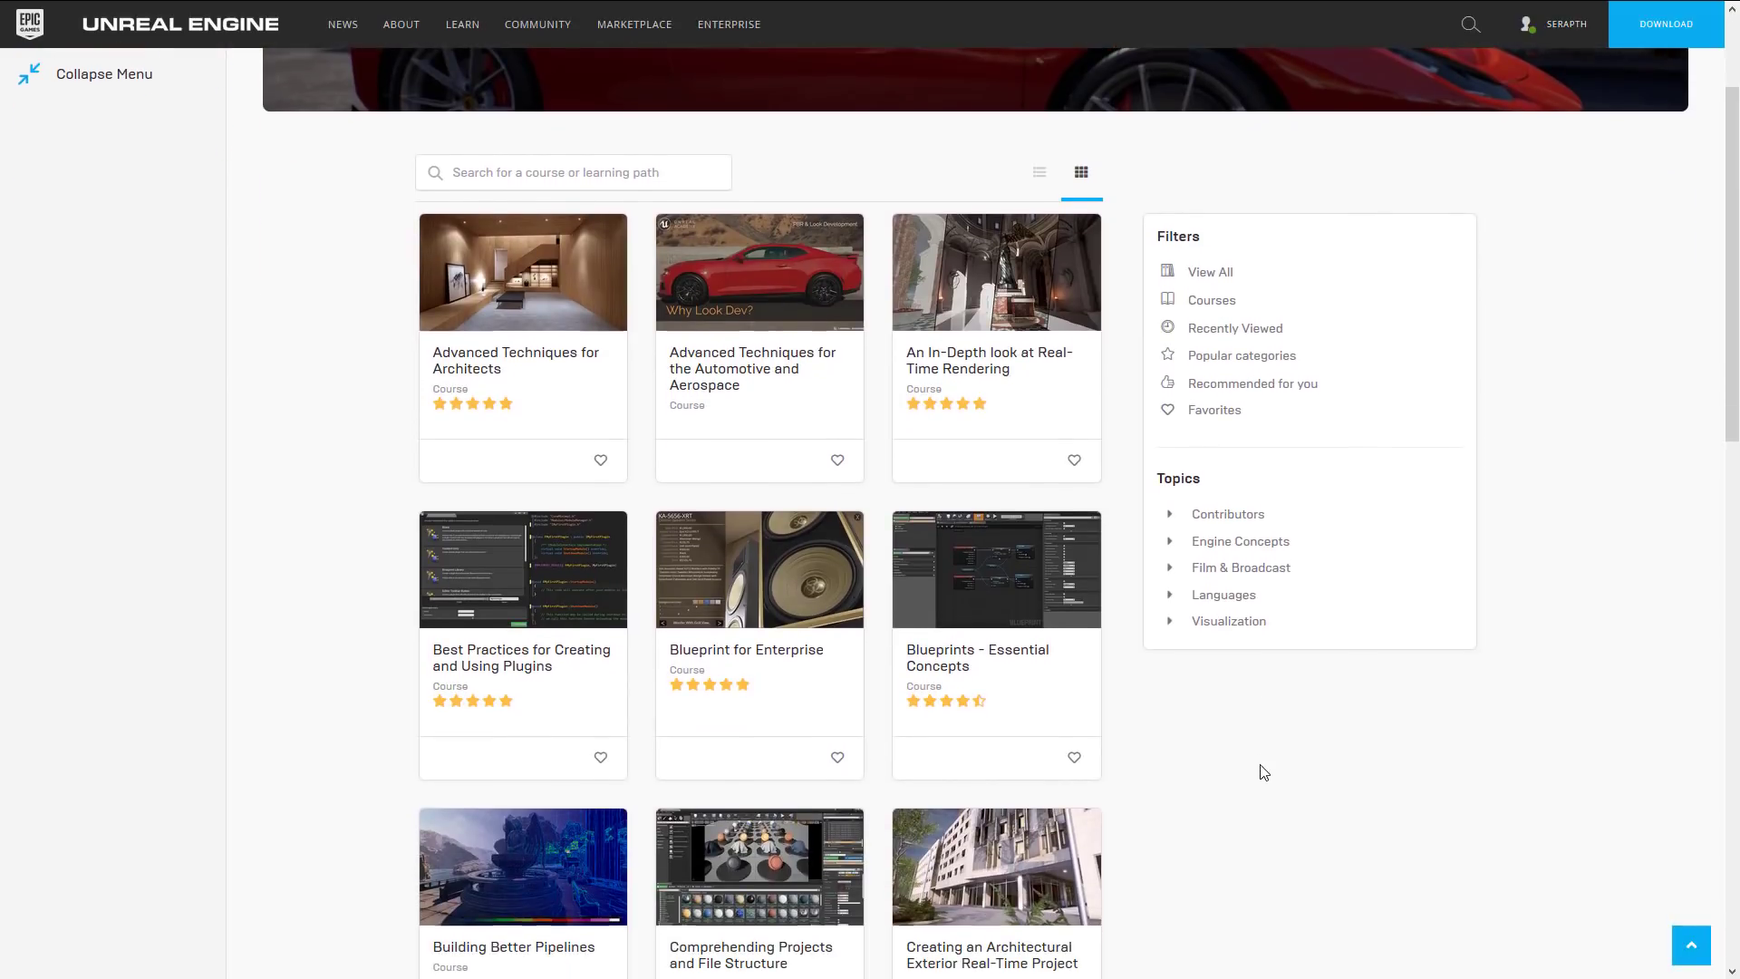
scroll(down, 3)
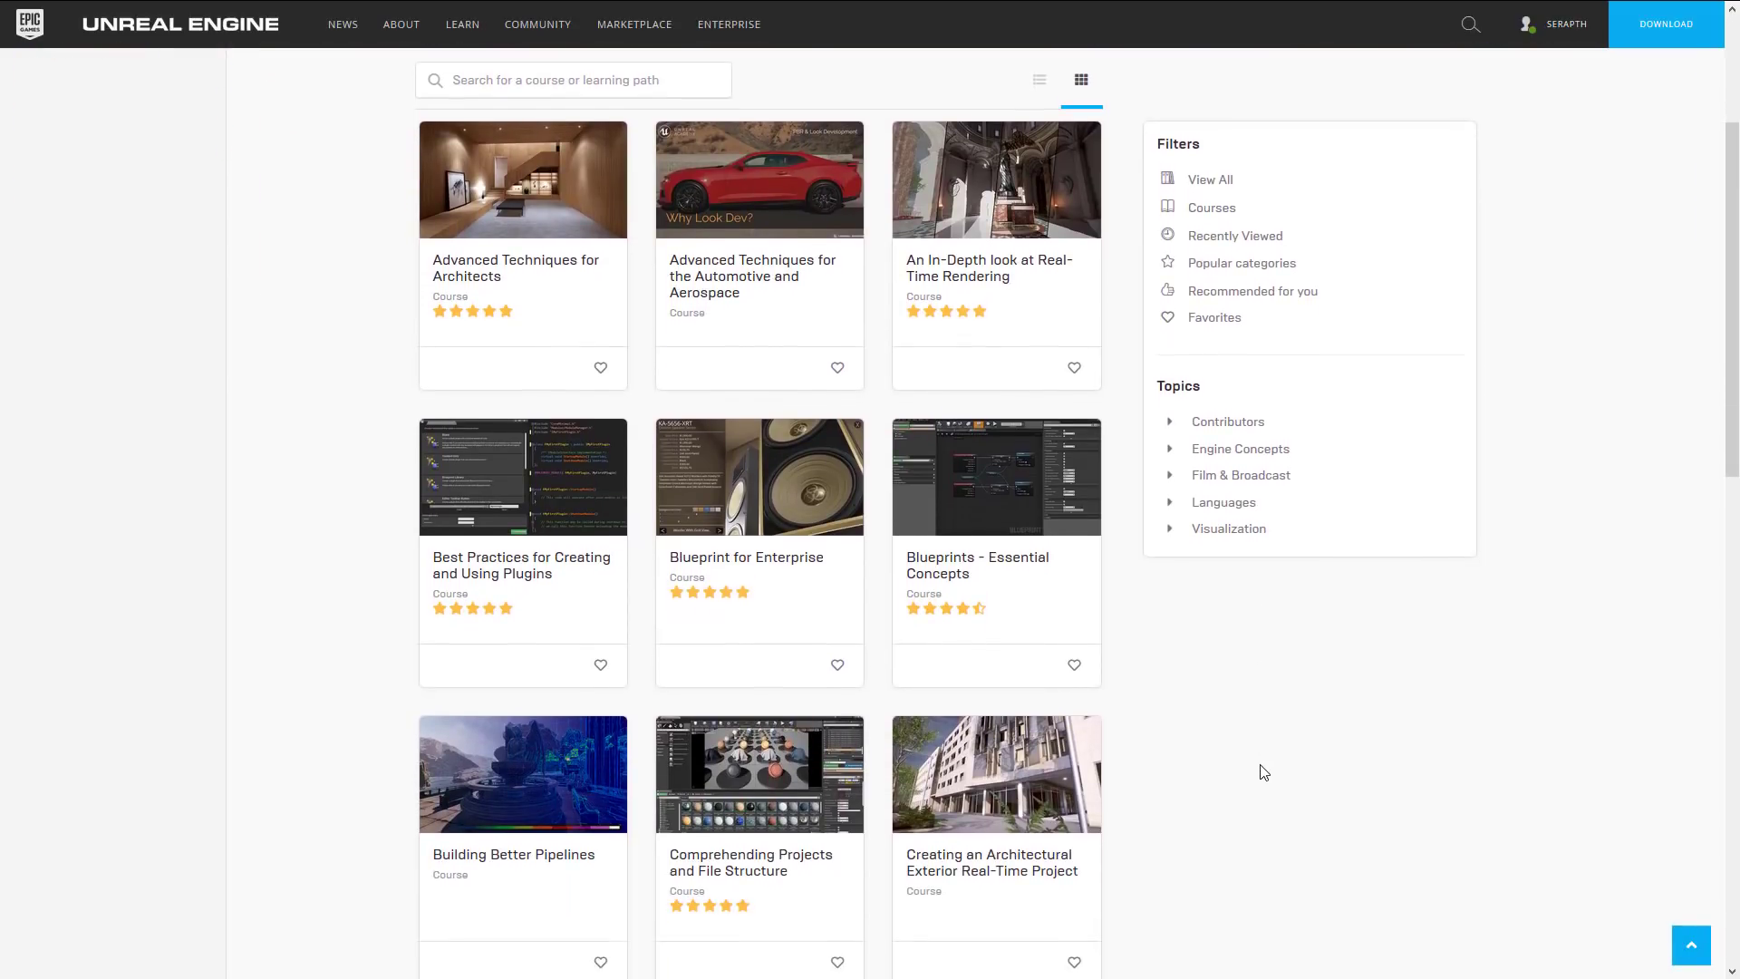
scroll(down, 3)
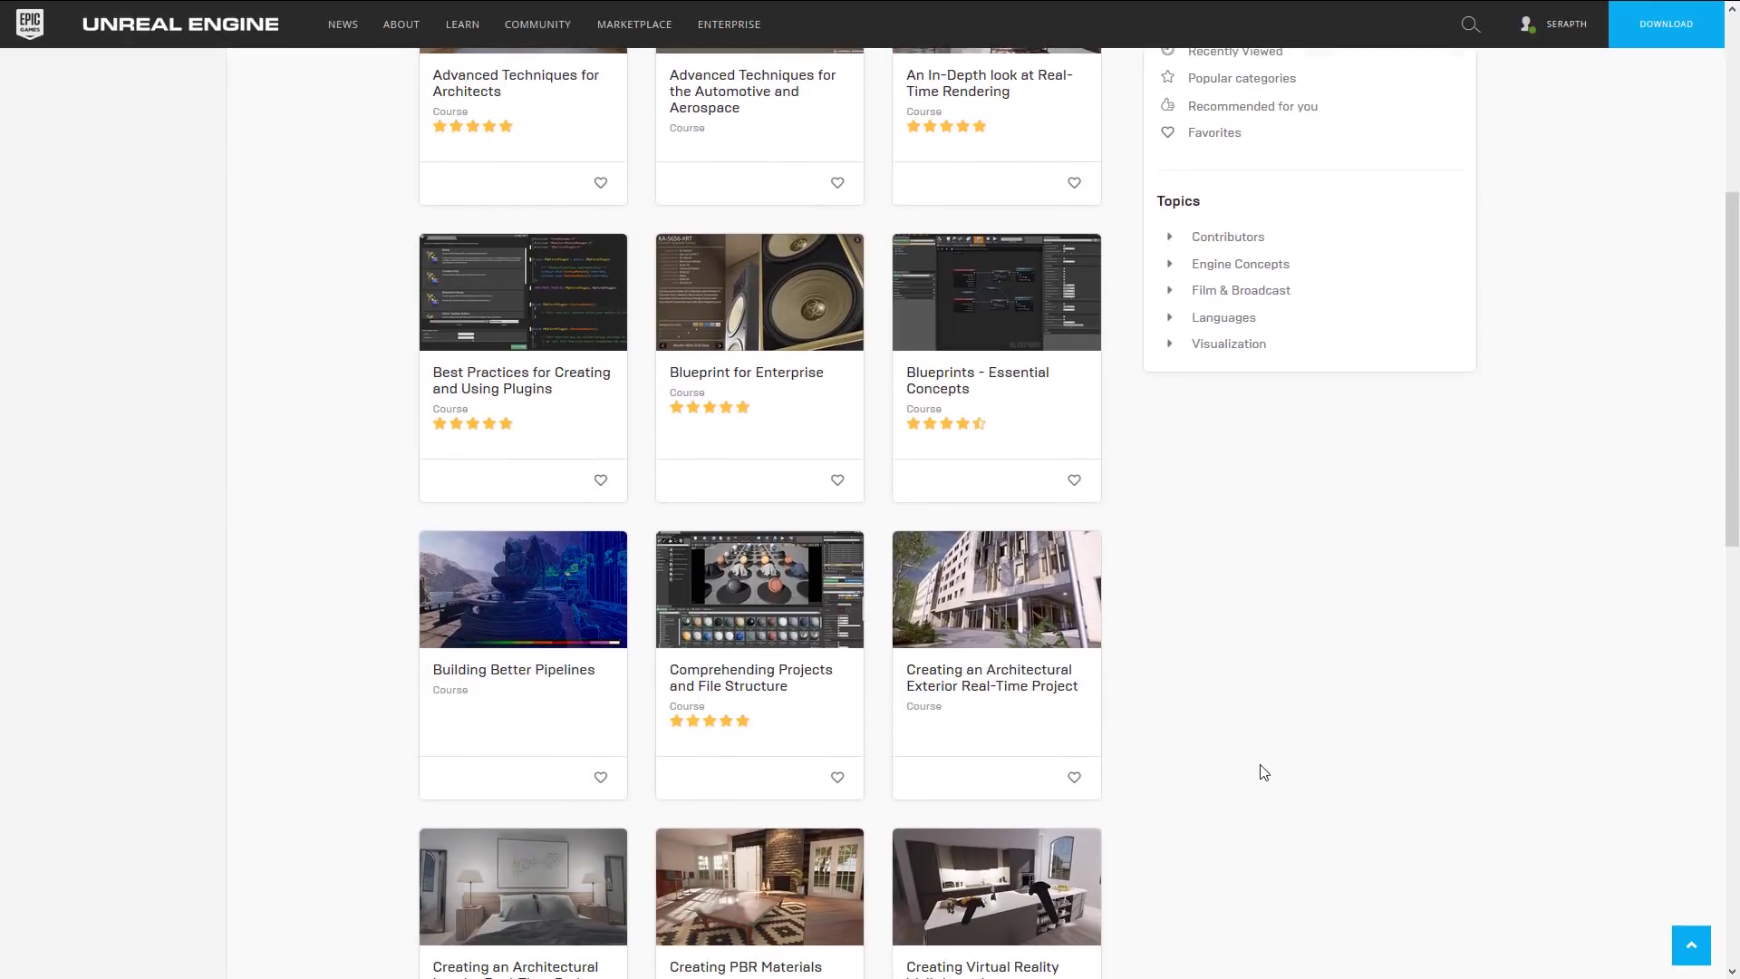
scroll(down, 3)
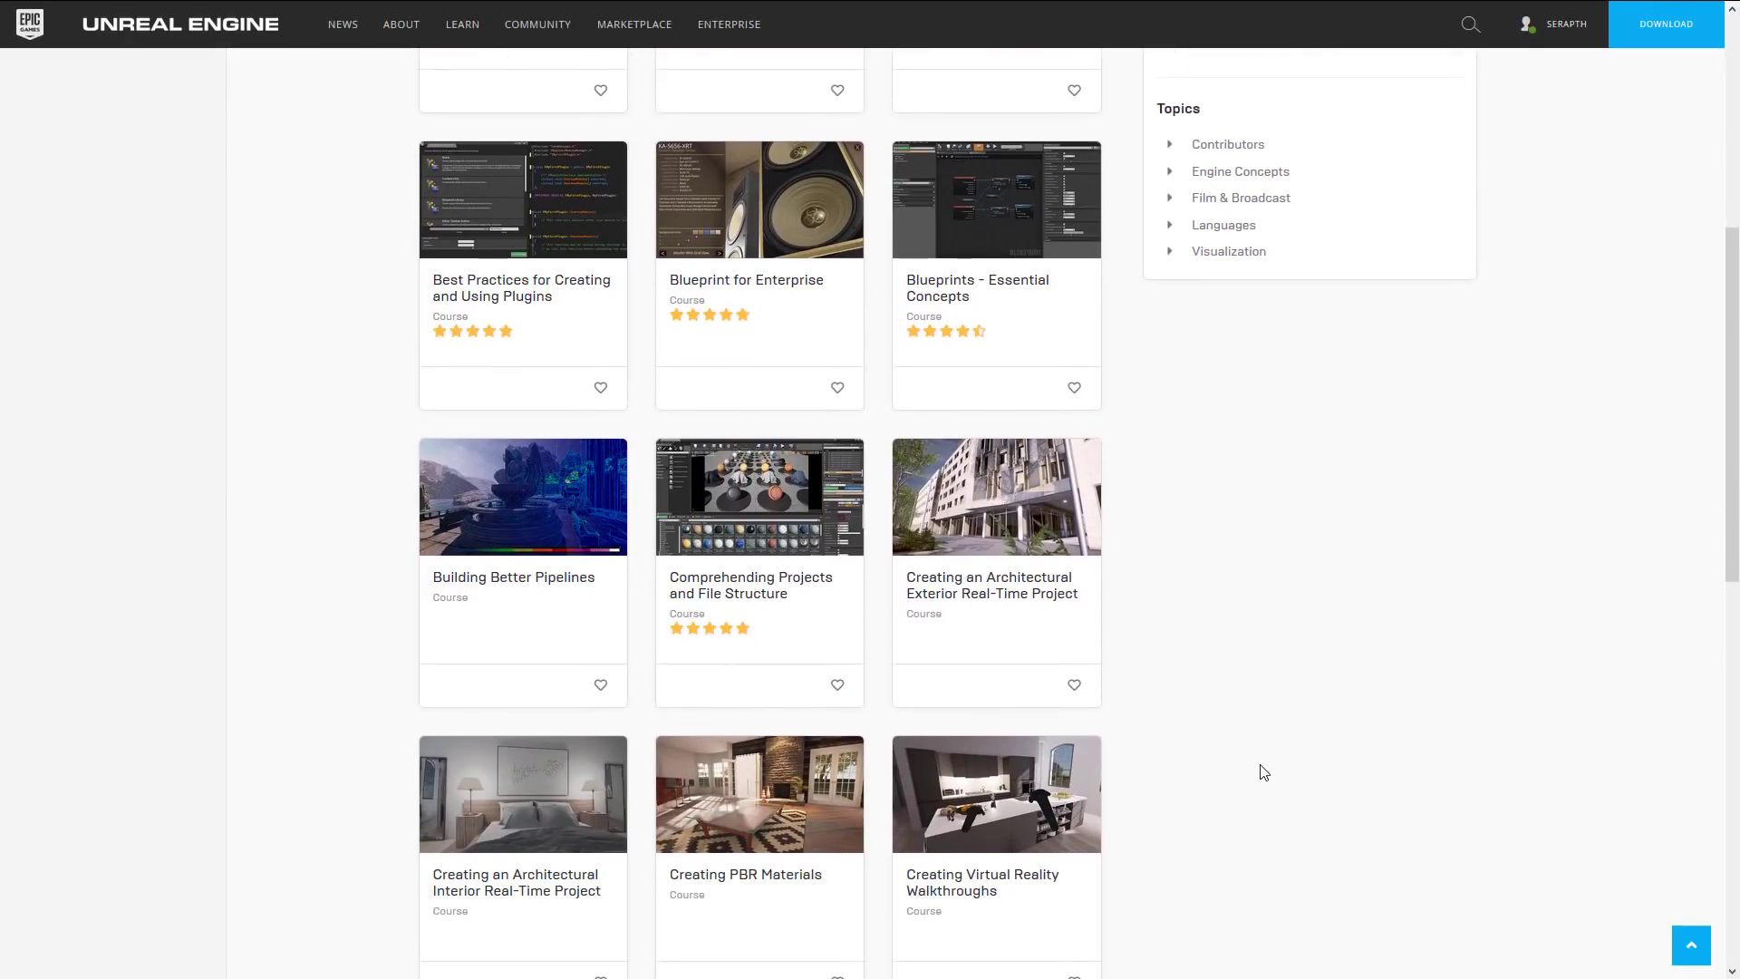
scroll(down, 3)
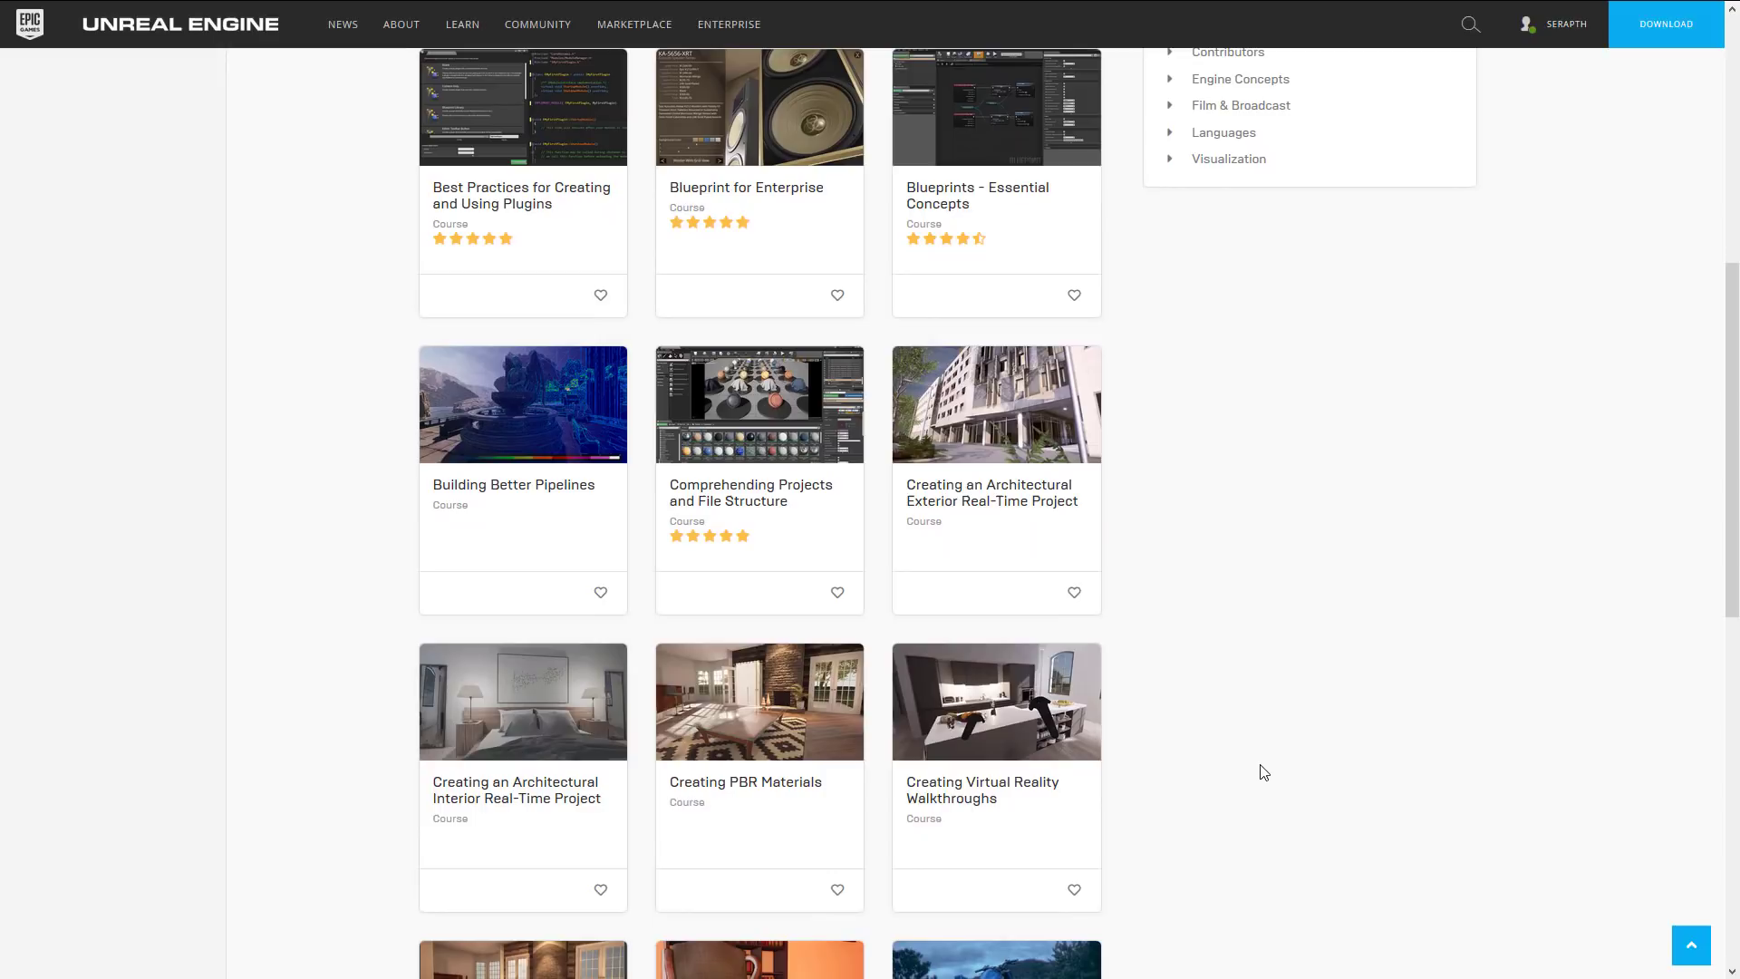
scroll(down, 3)
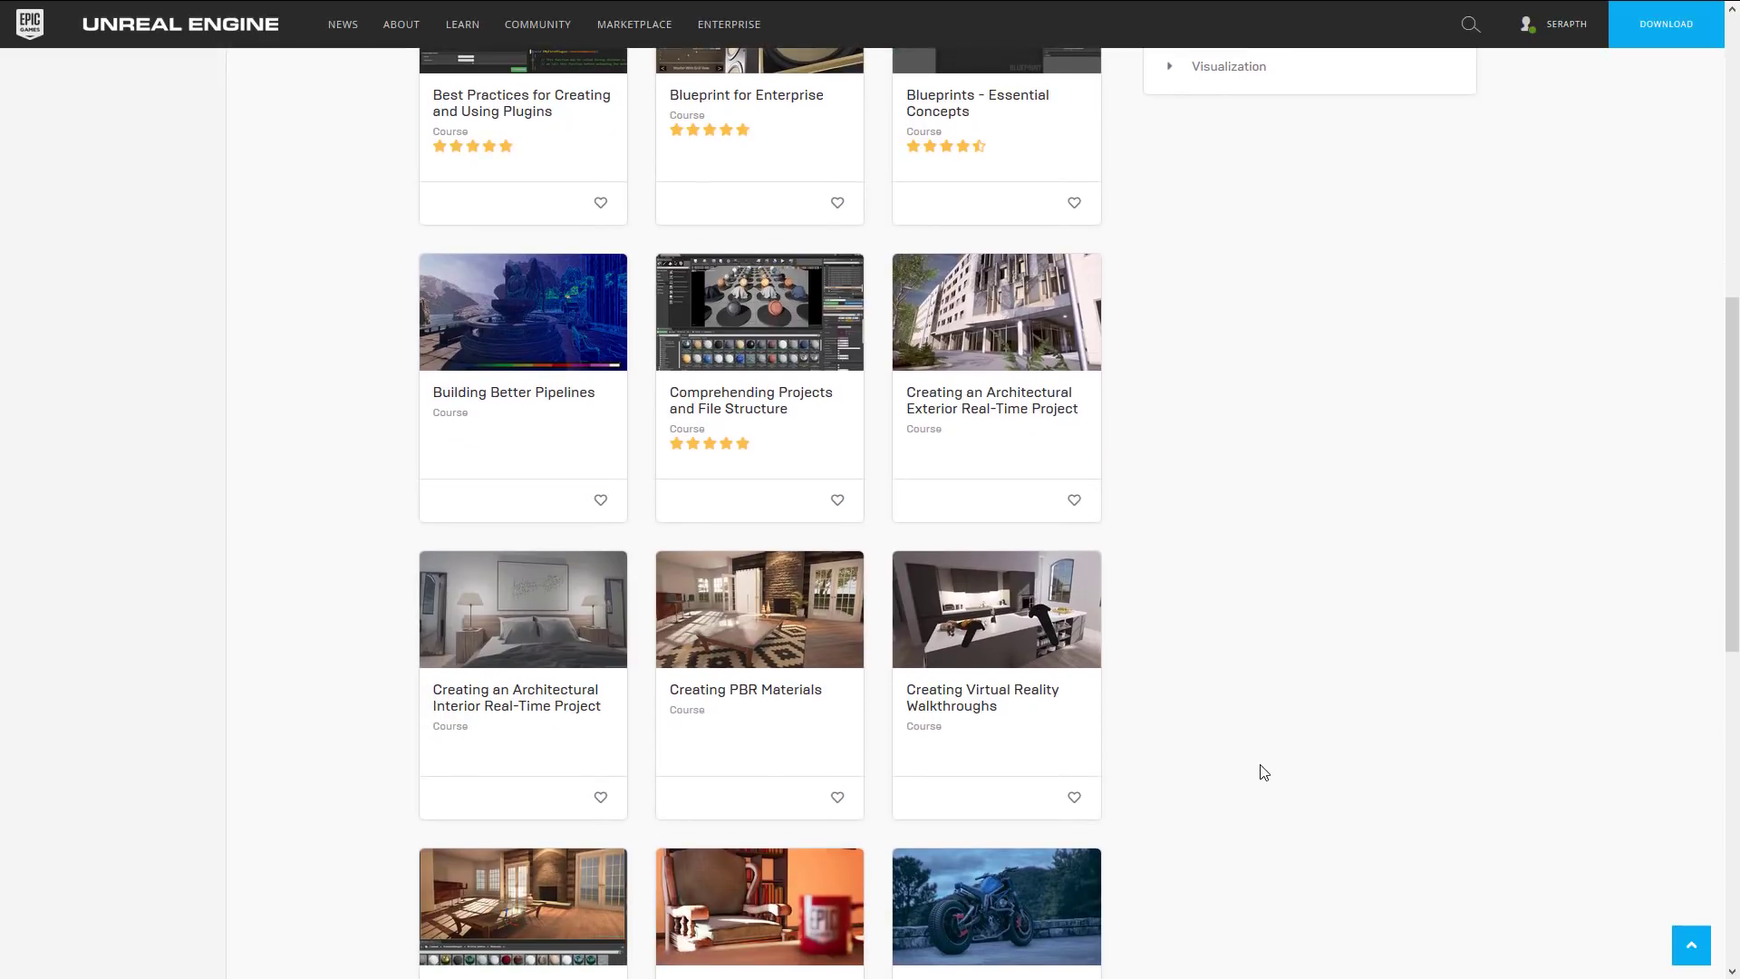
mouse_move(1272, 780)
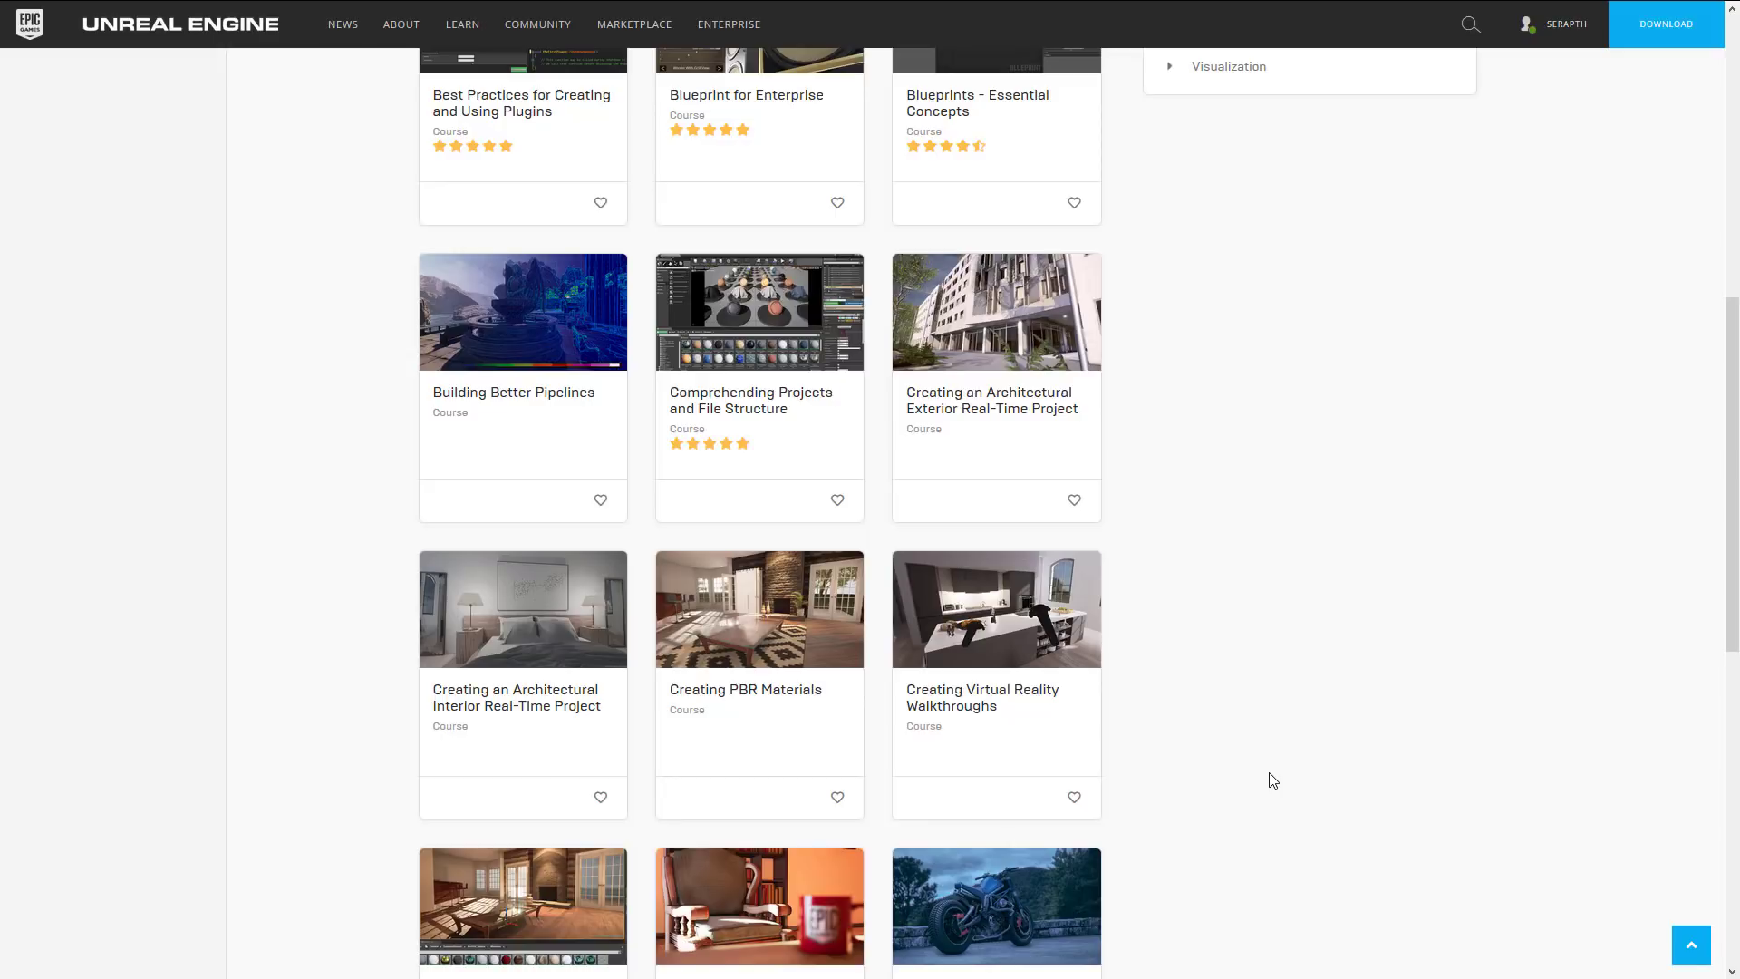
scroll(down, 3)
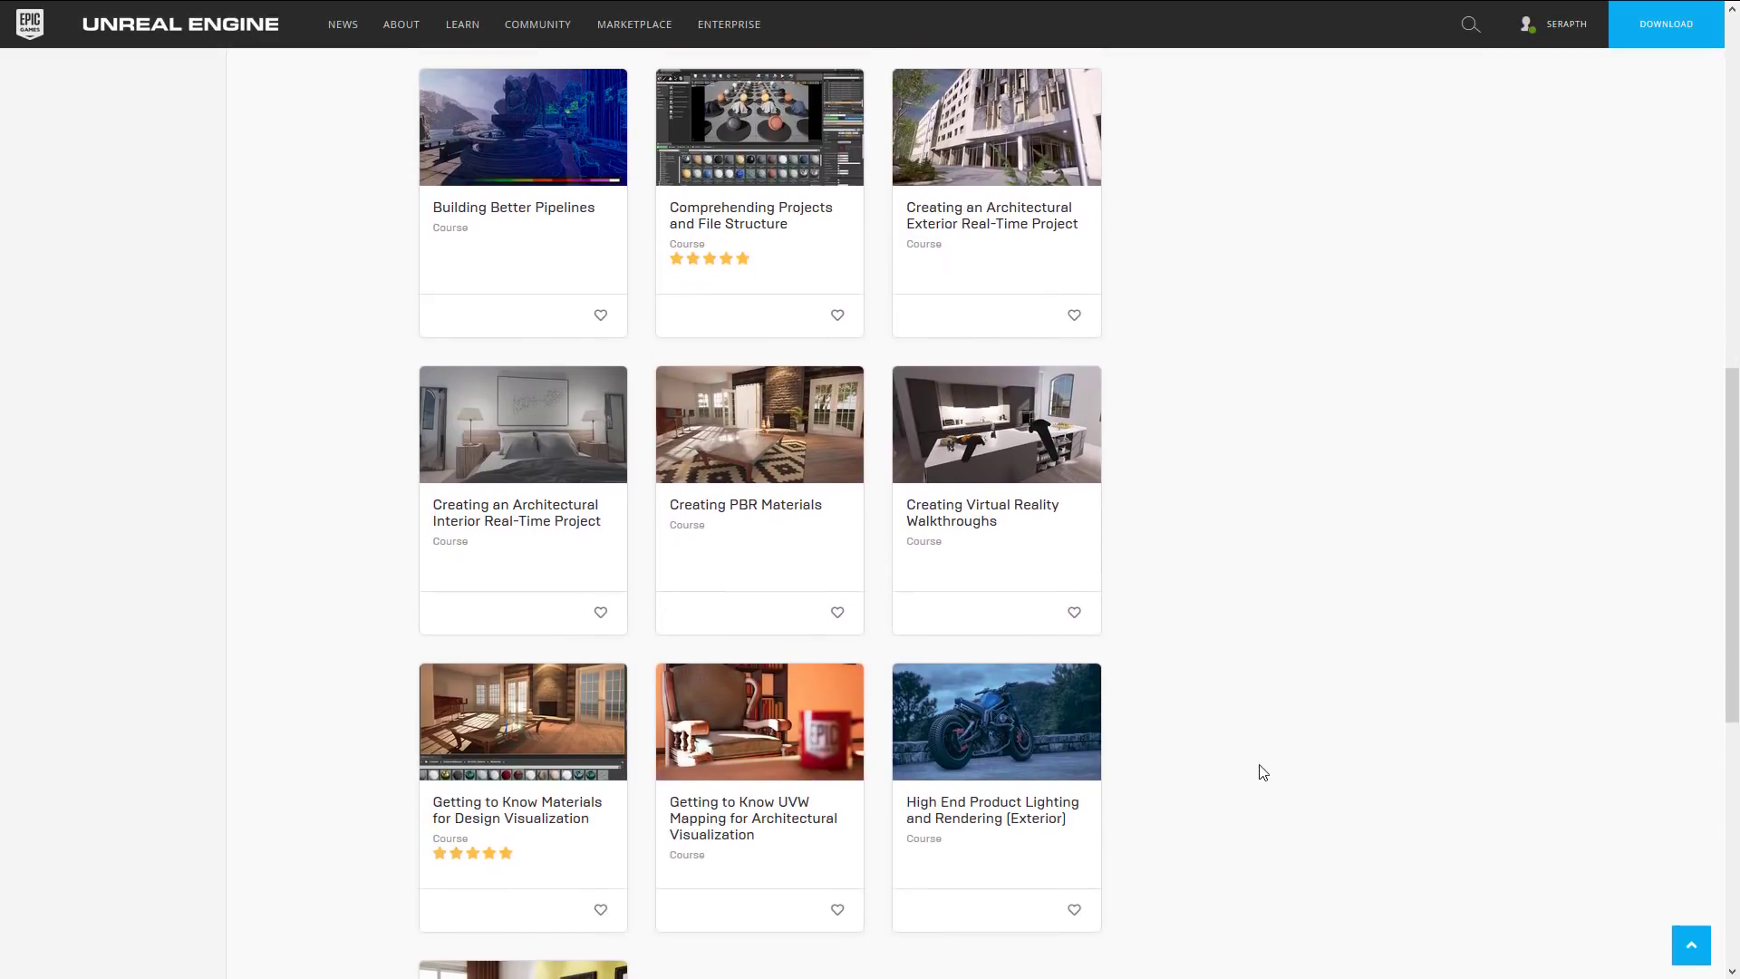
scroll(down, 3)
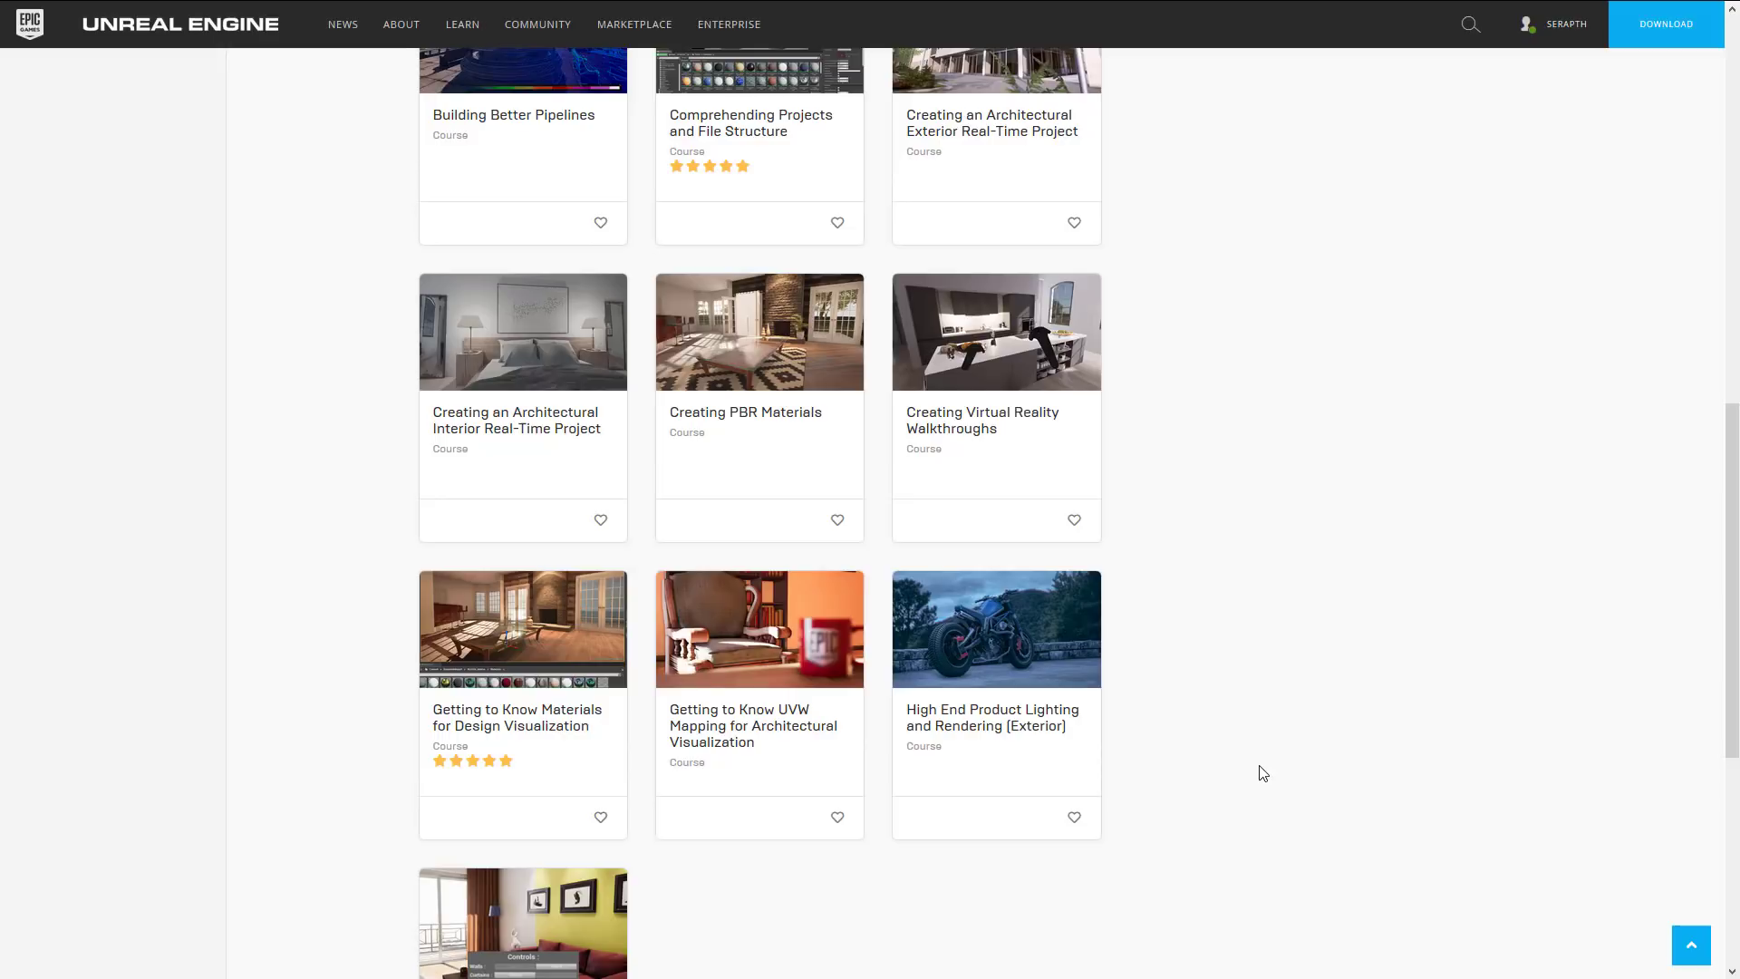
scroll(down, 3)
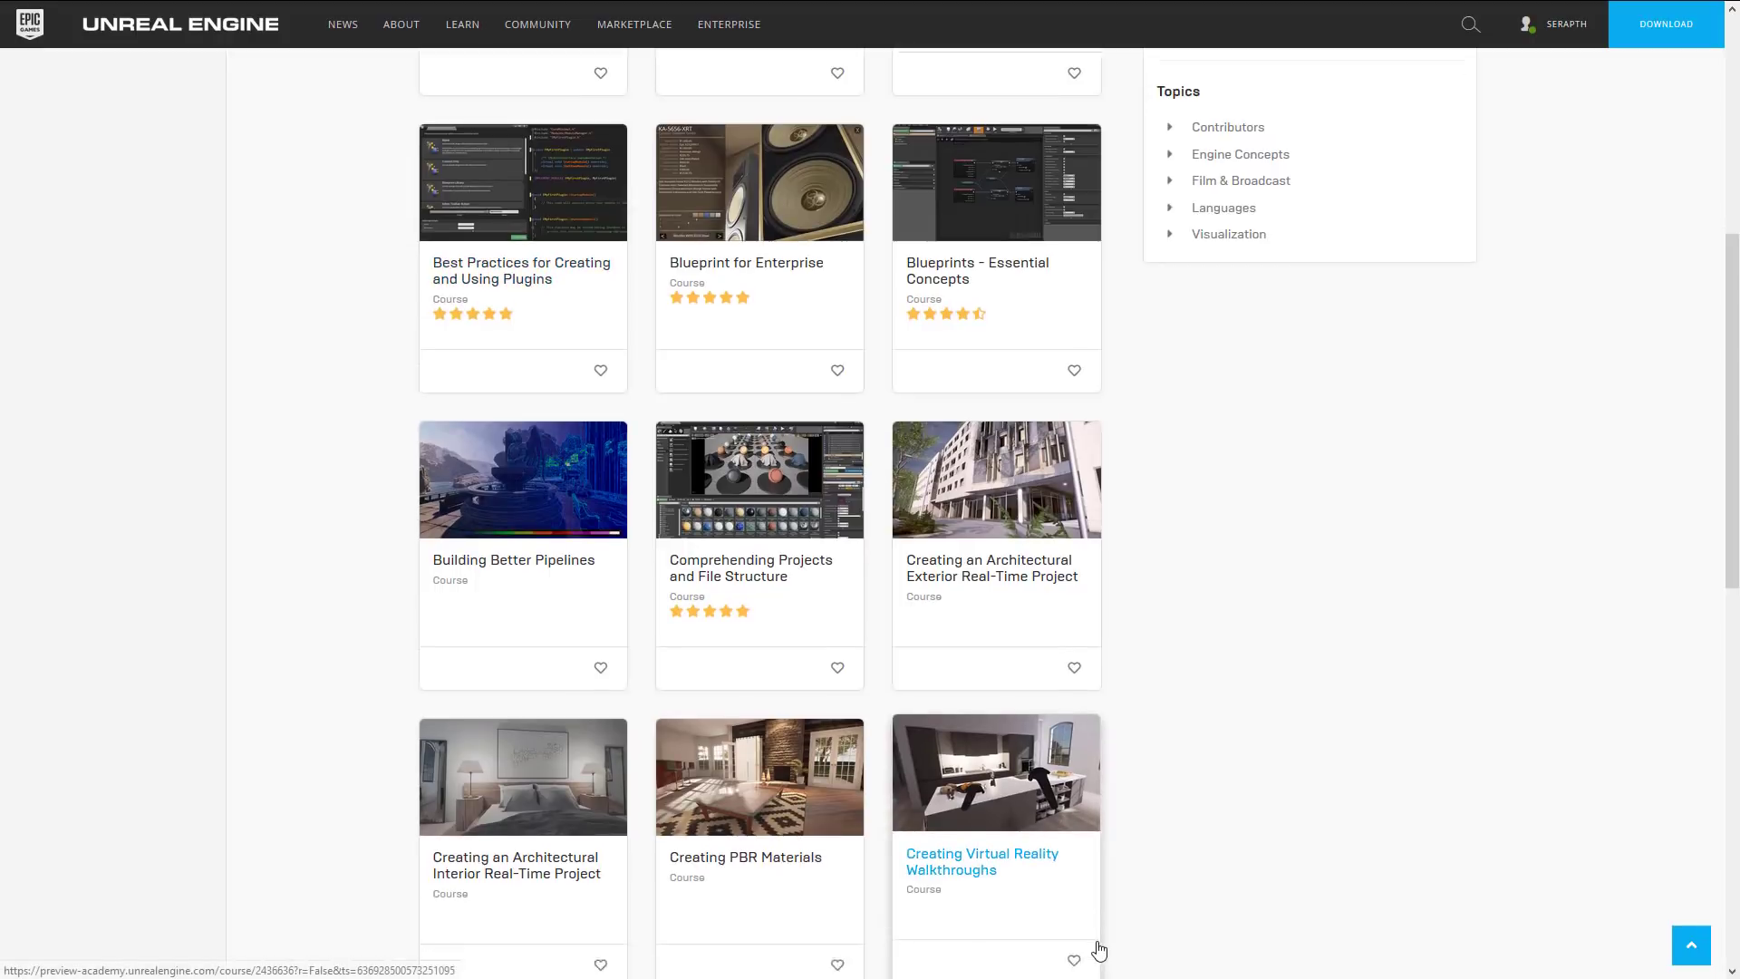
- Scroll the classic Academy home page and choose the Game Development industry
scroll(down, 3)
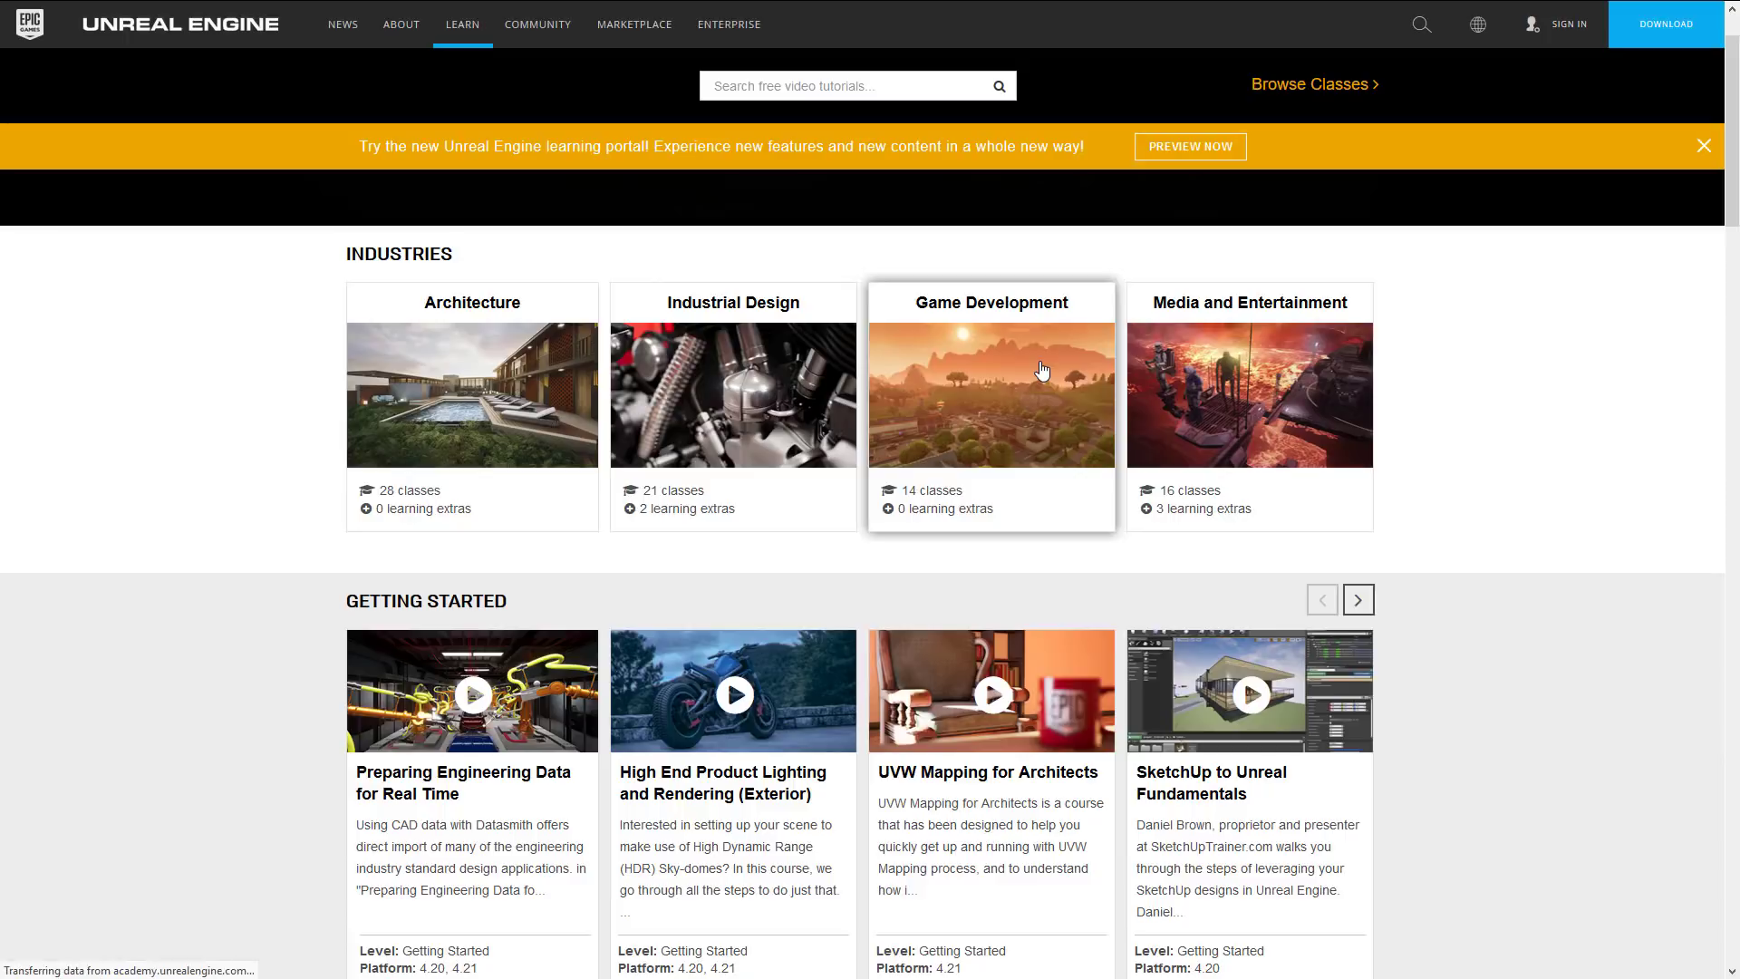
click(989, 394)
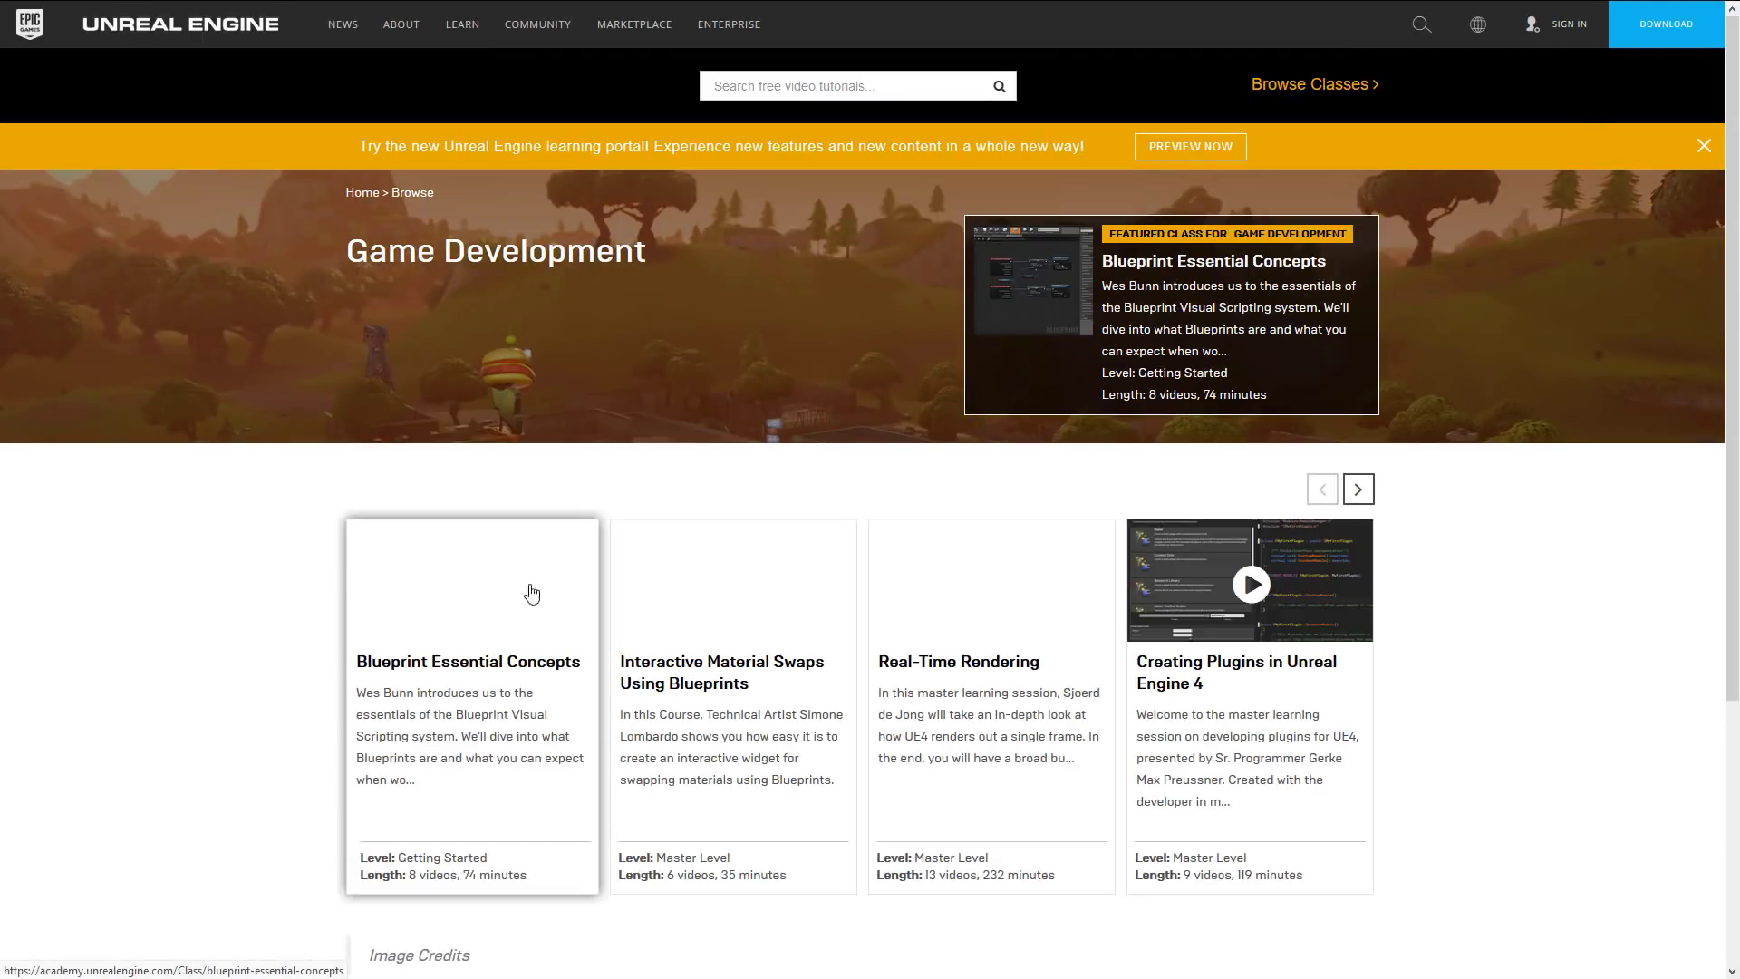
mouse_move(516, 686)
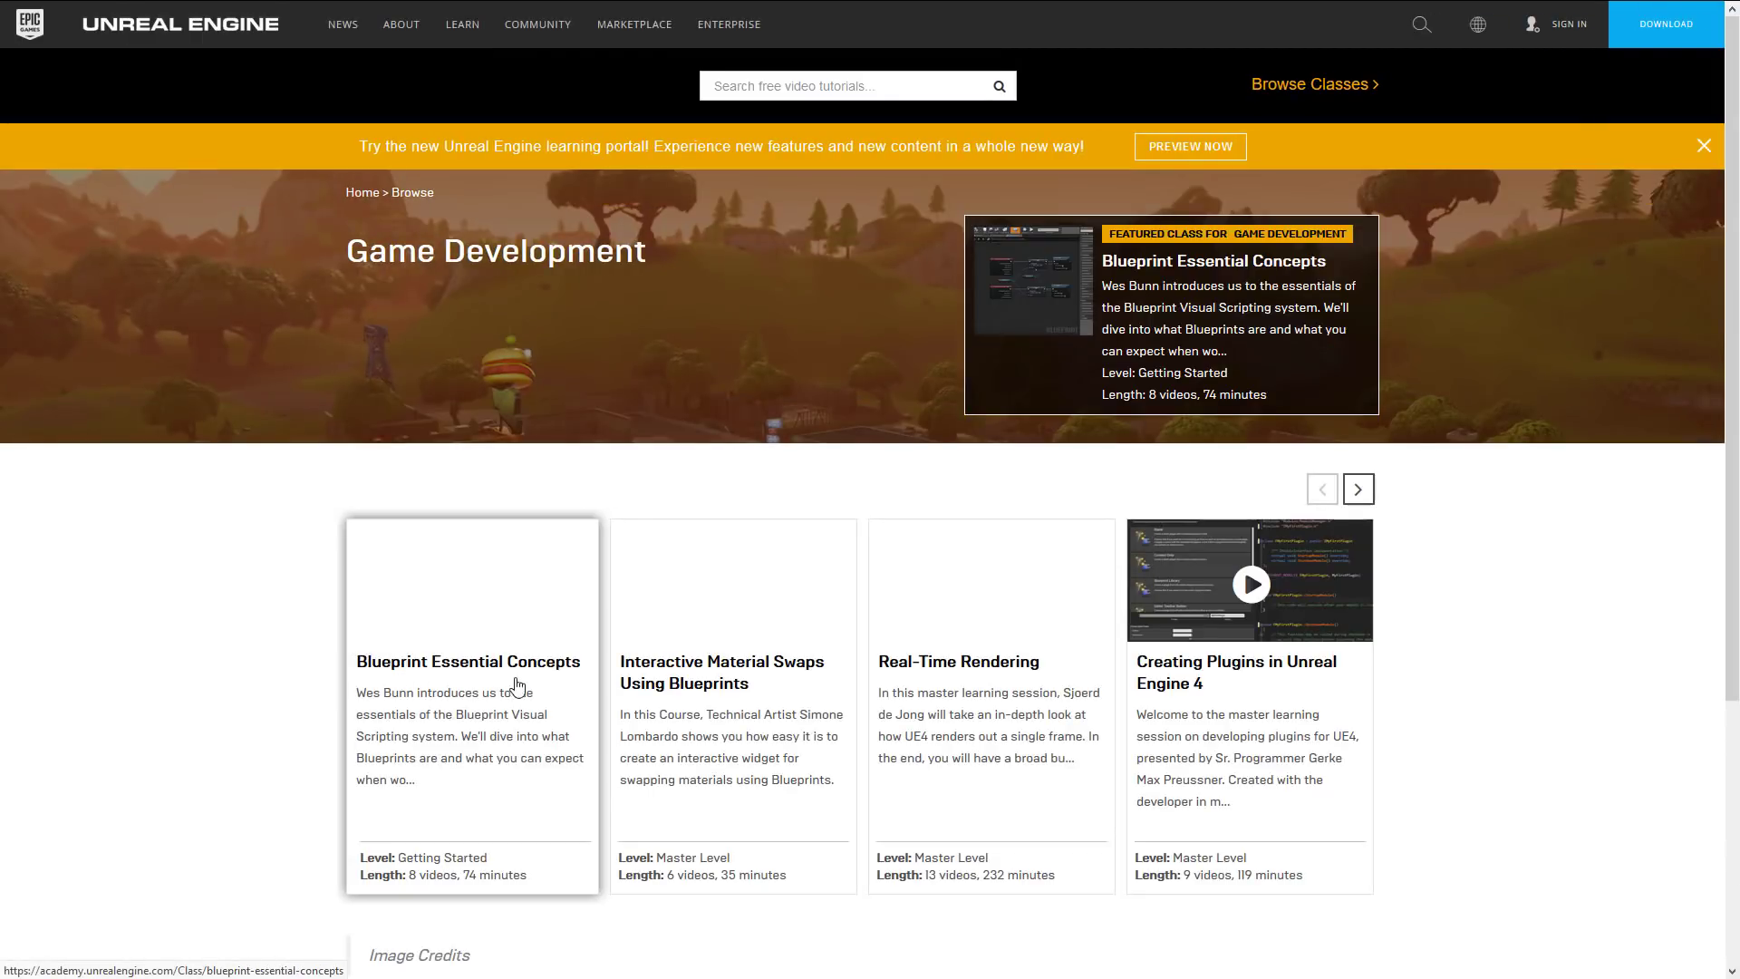
mouse_move(1008, 685)
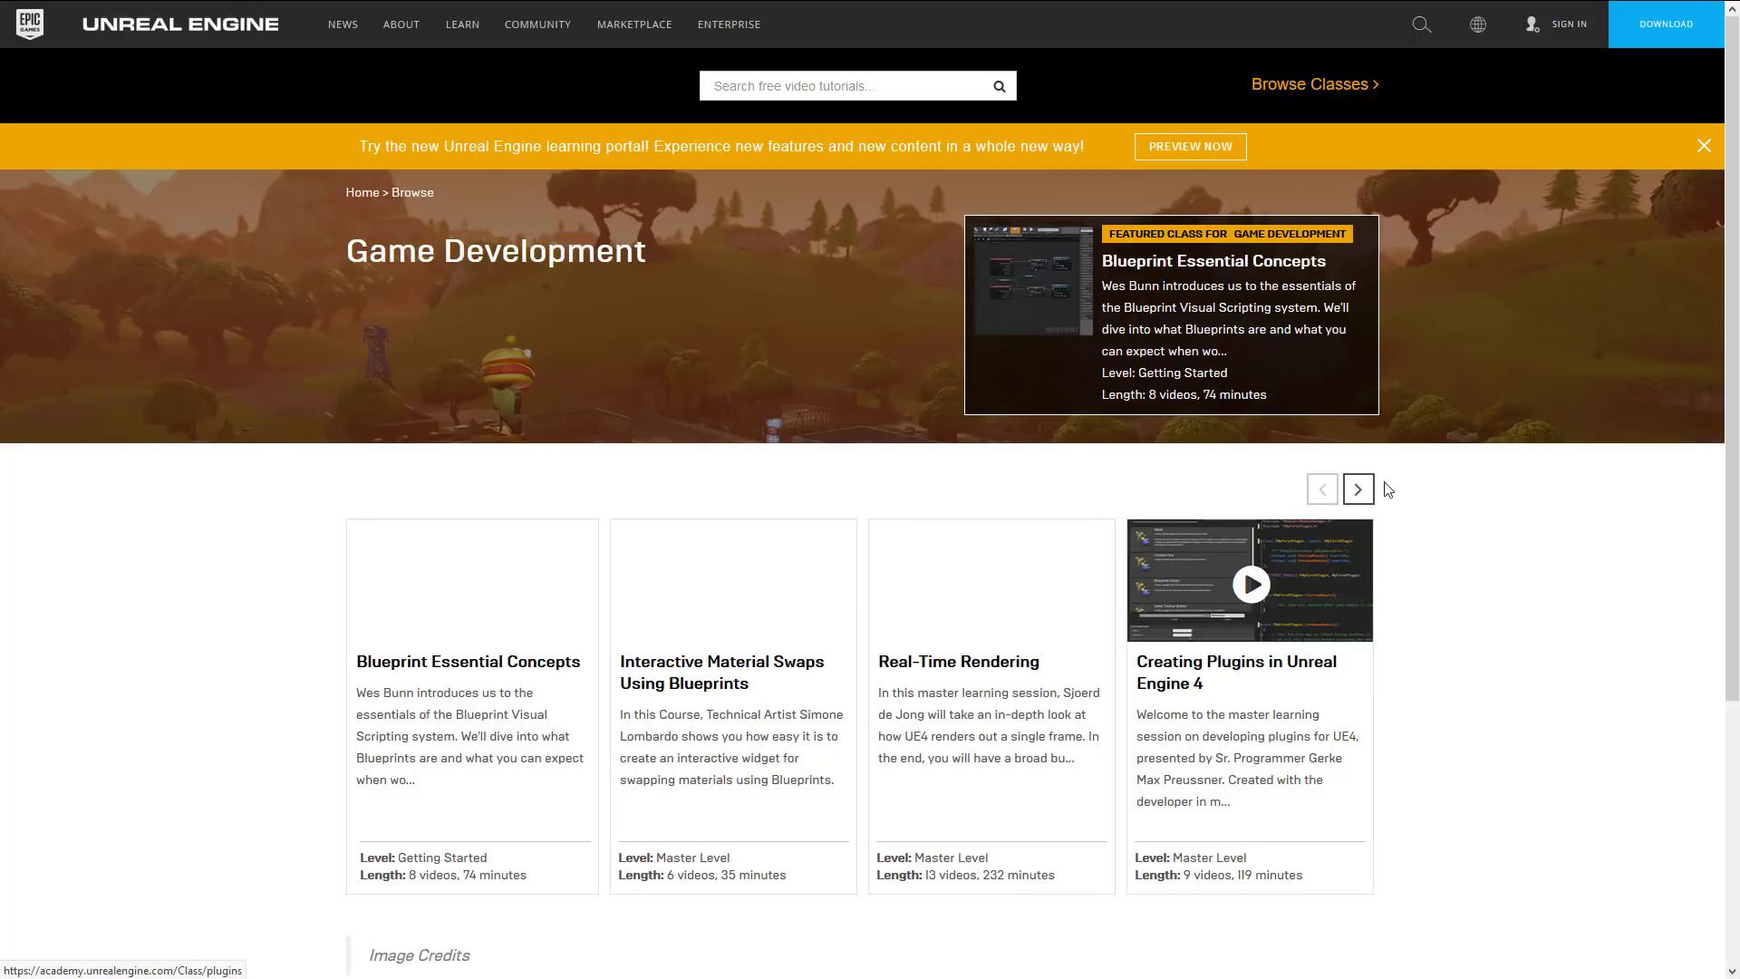
- Page through the Game Development class carousel to Materials: Essential Concepts and open it
click(1358, 489)
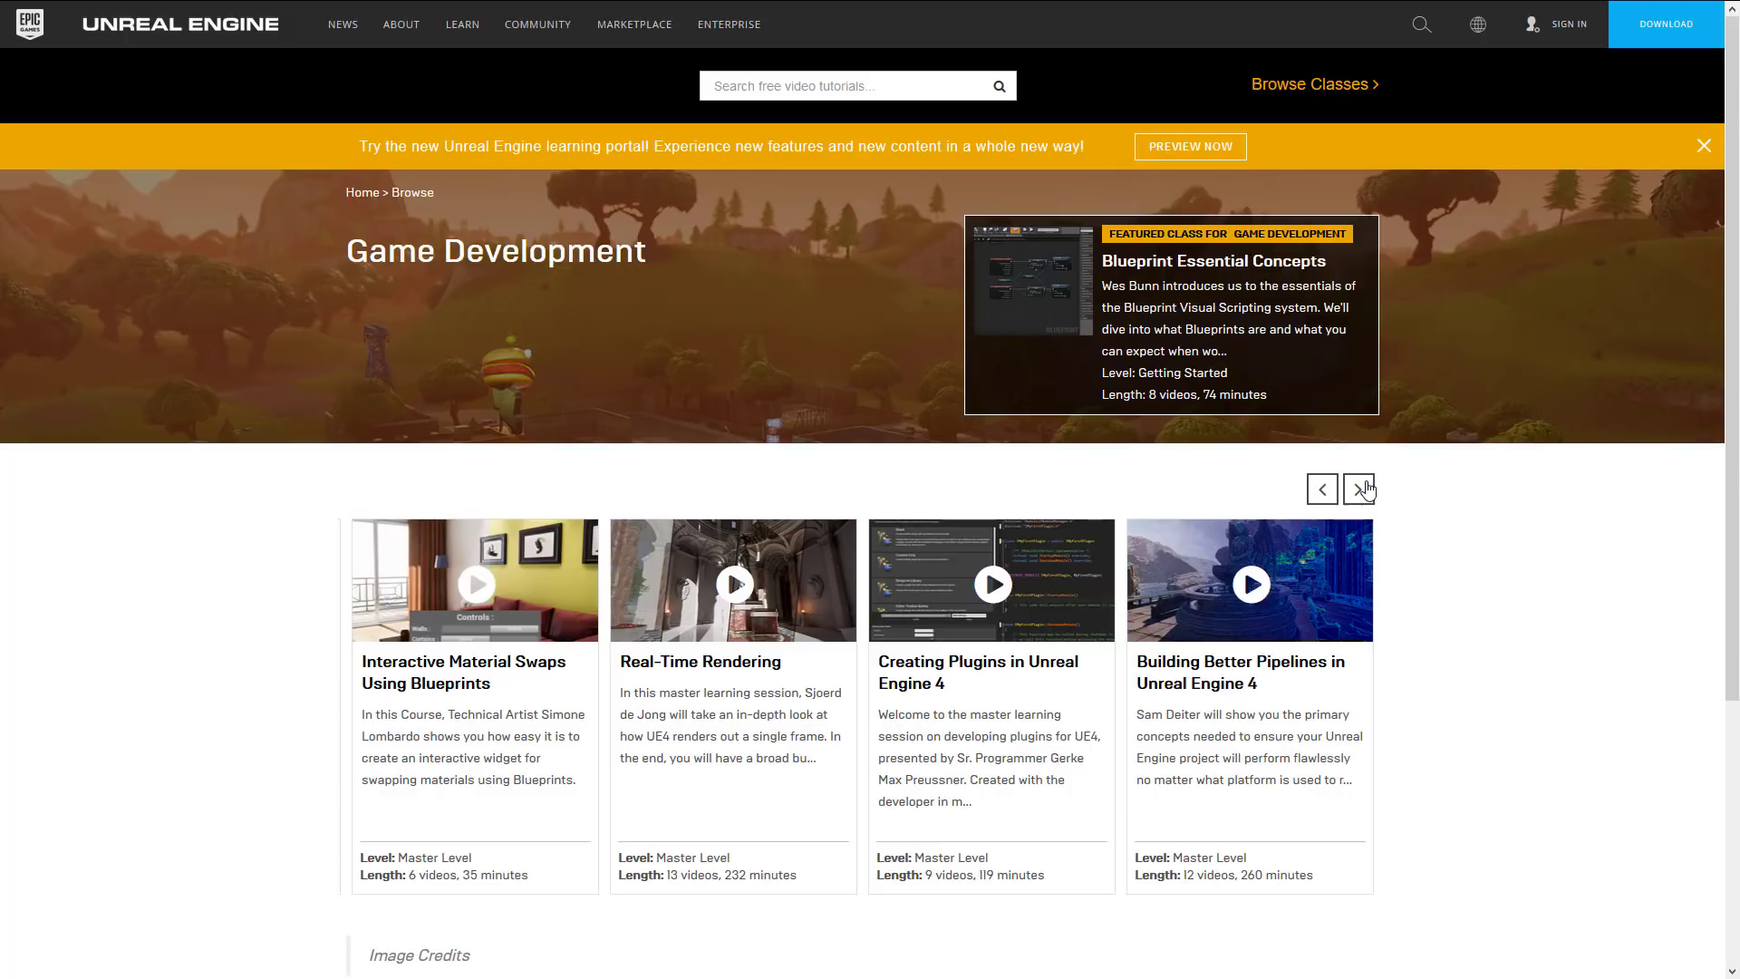
click(1360, 490)
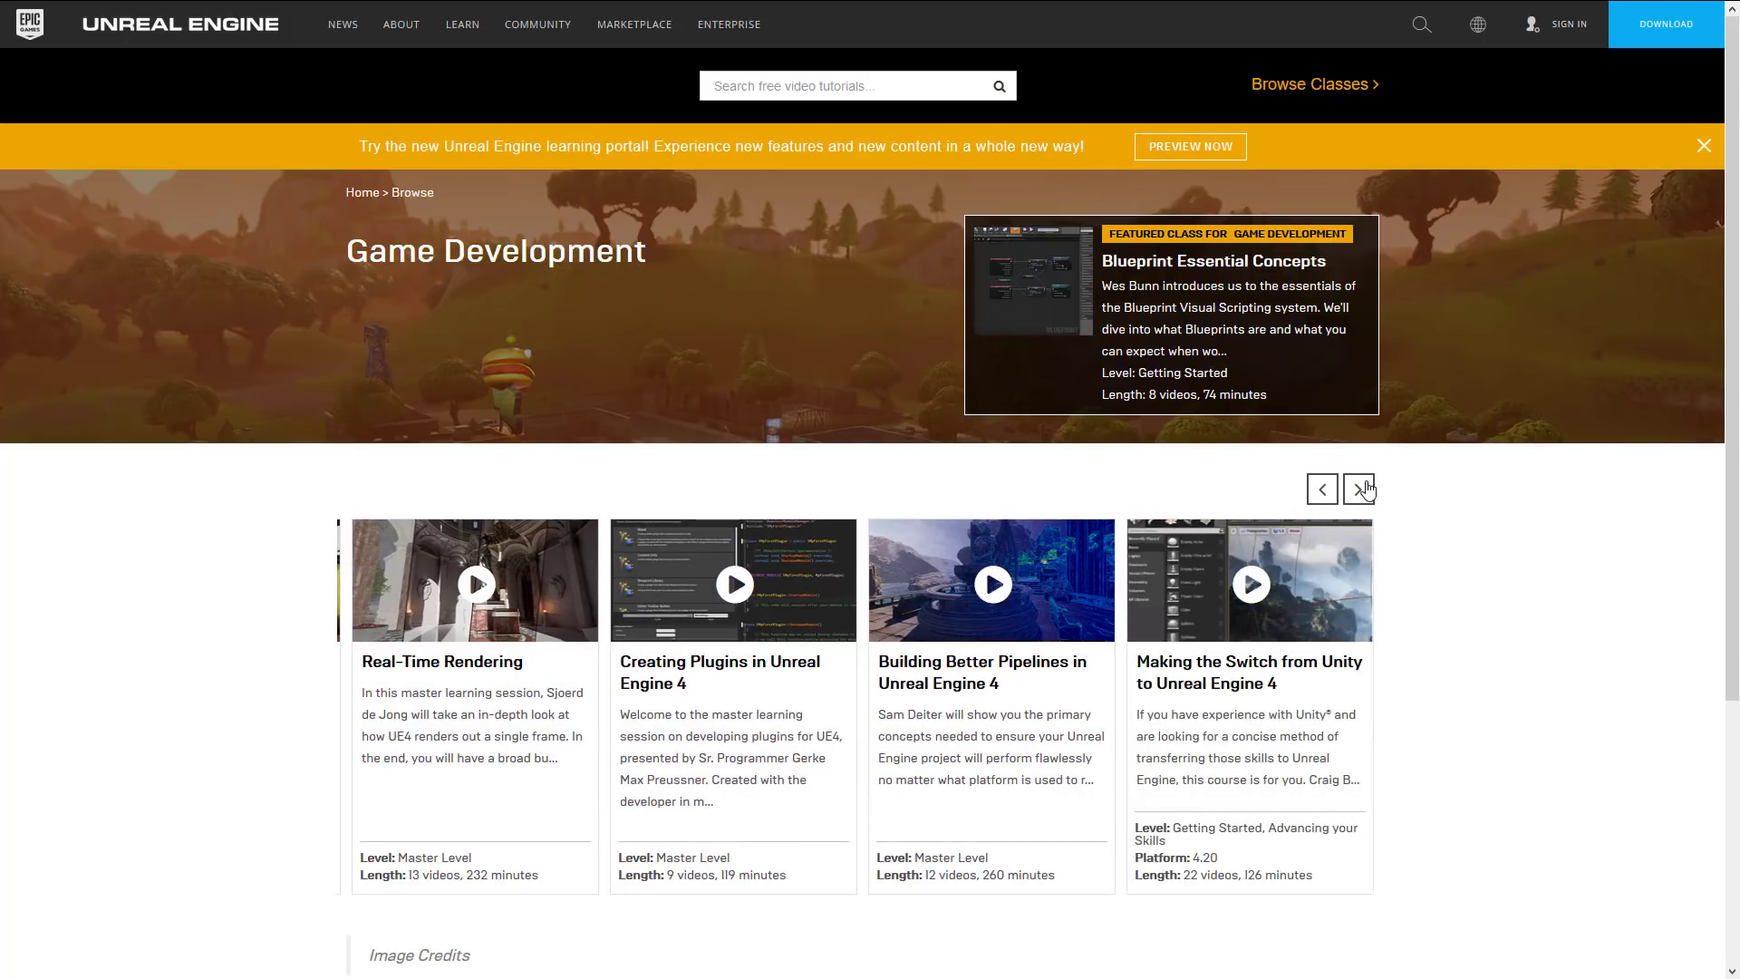
click(1359, 490)
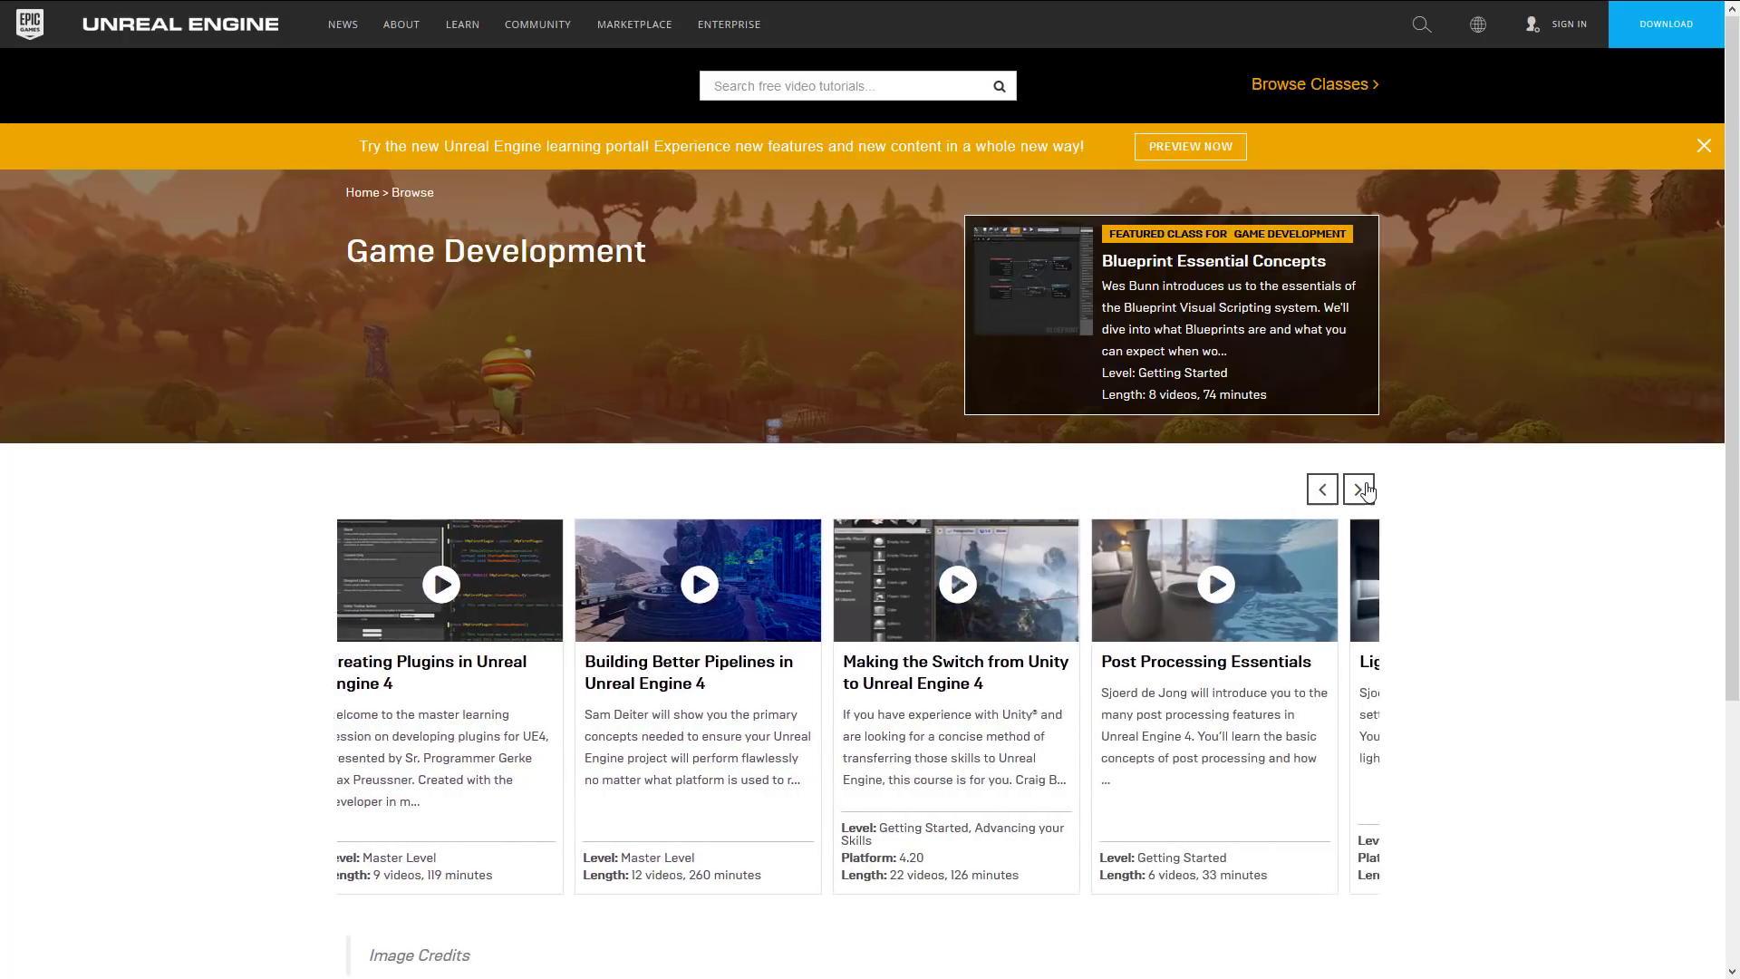
click(1359, 489)
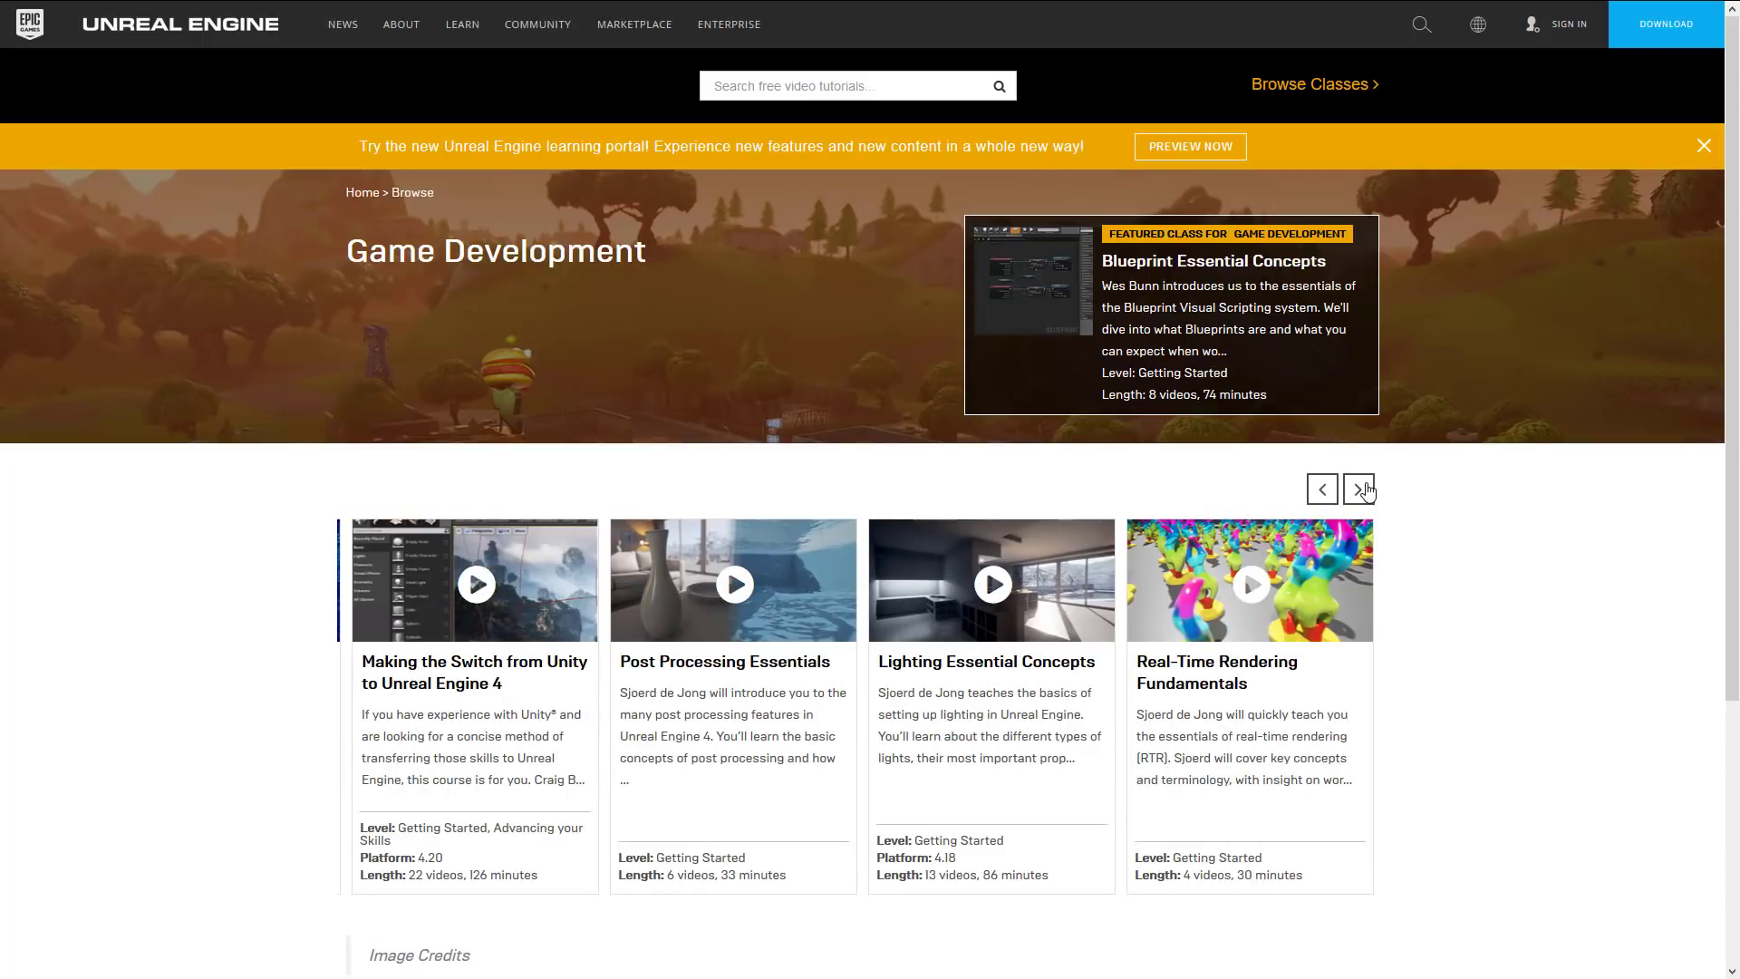
click(1359, 489)
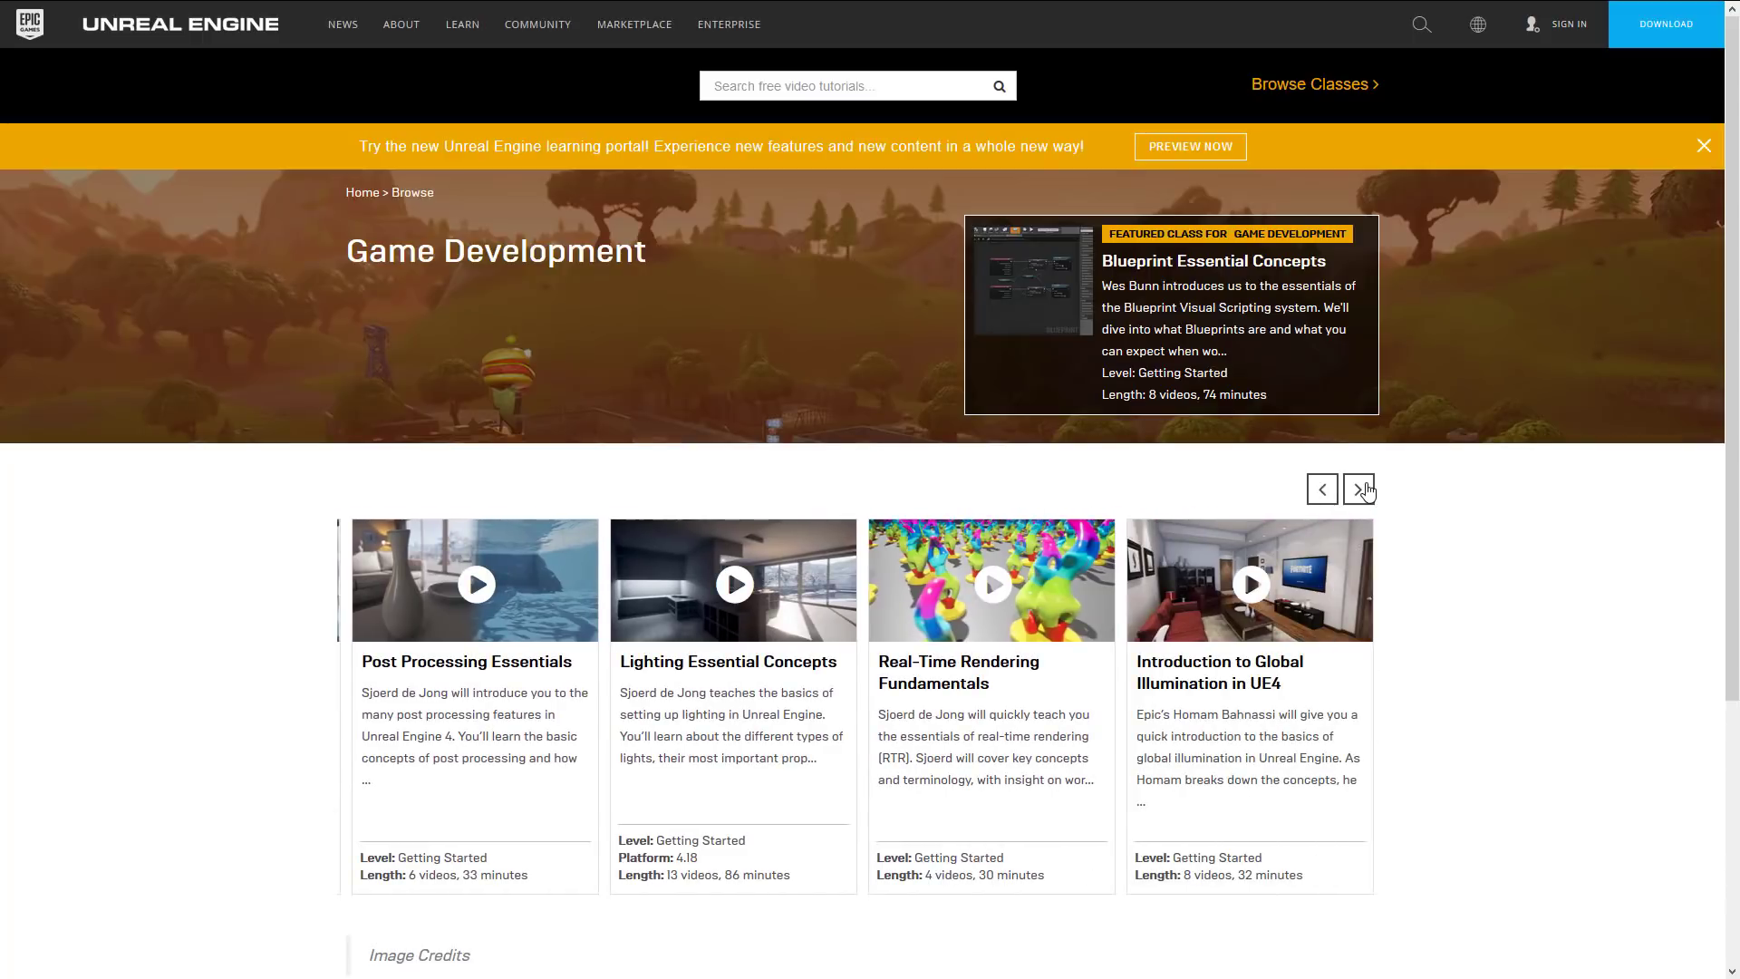
click(1360, 488)
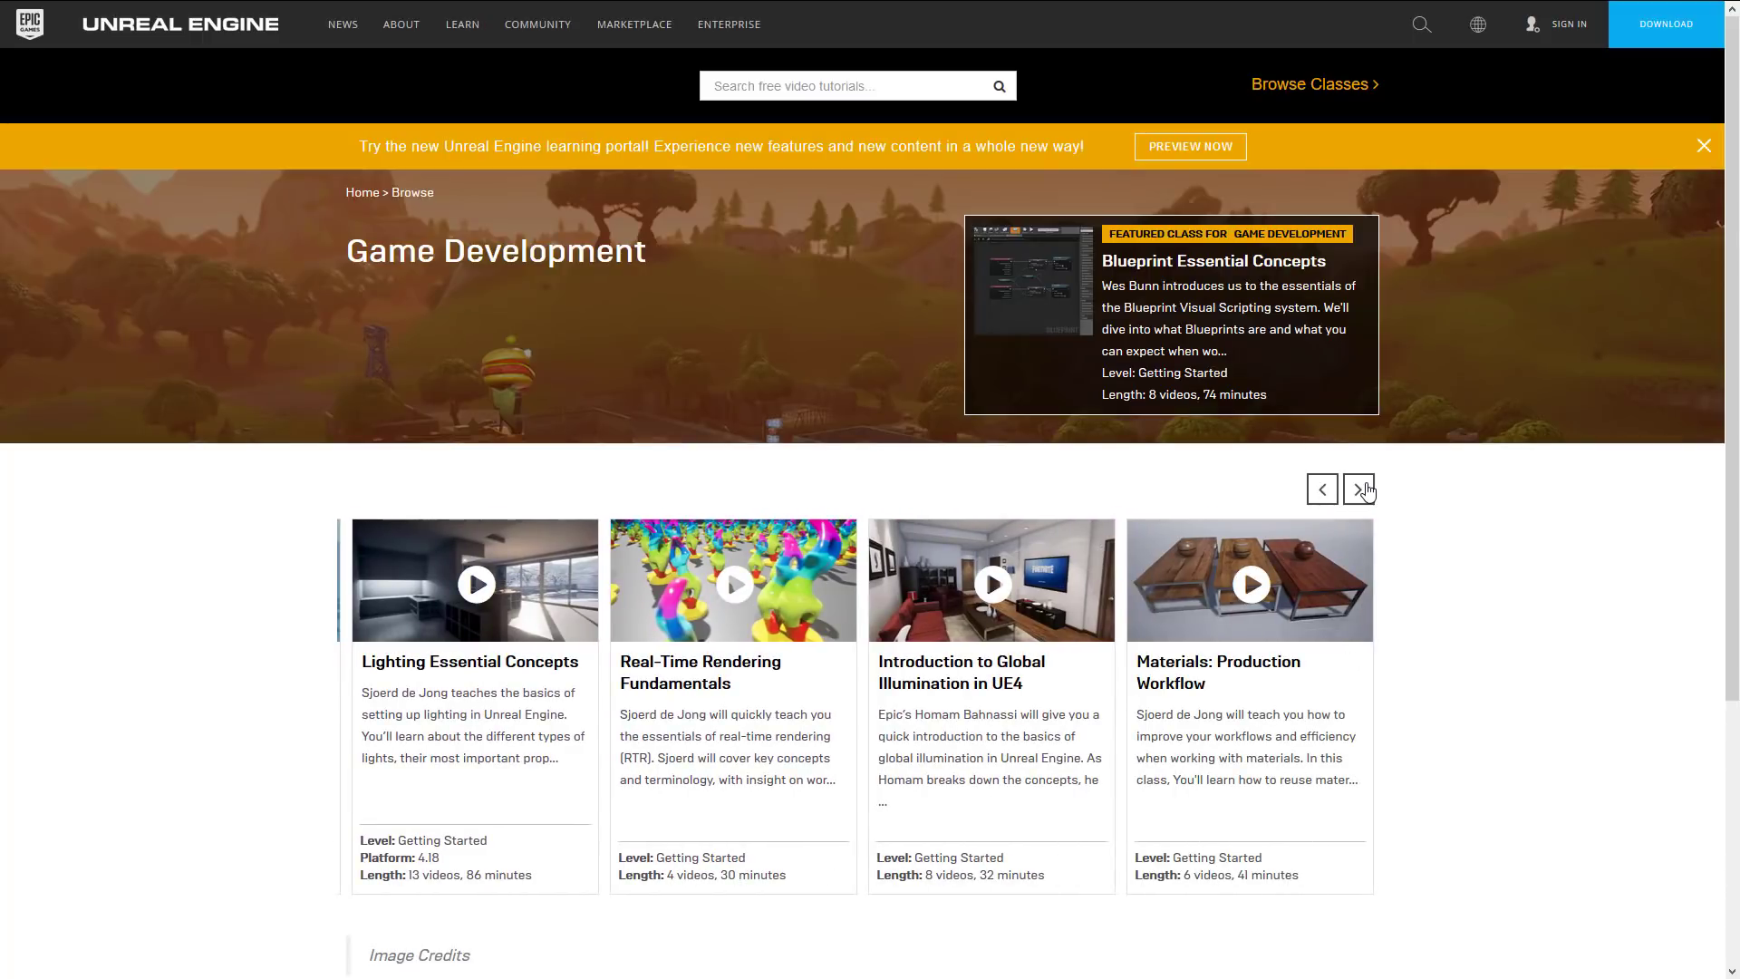
click(1360, 489)
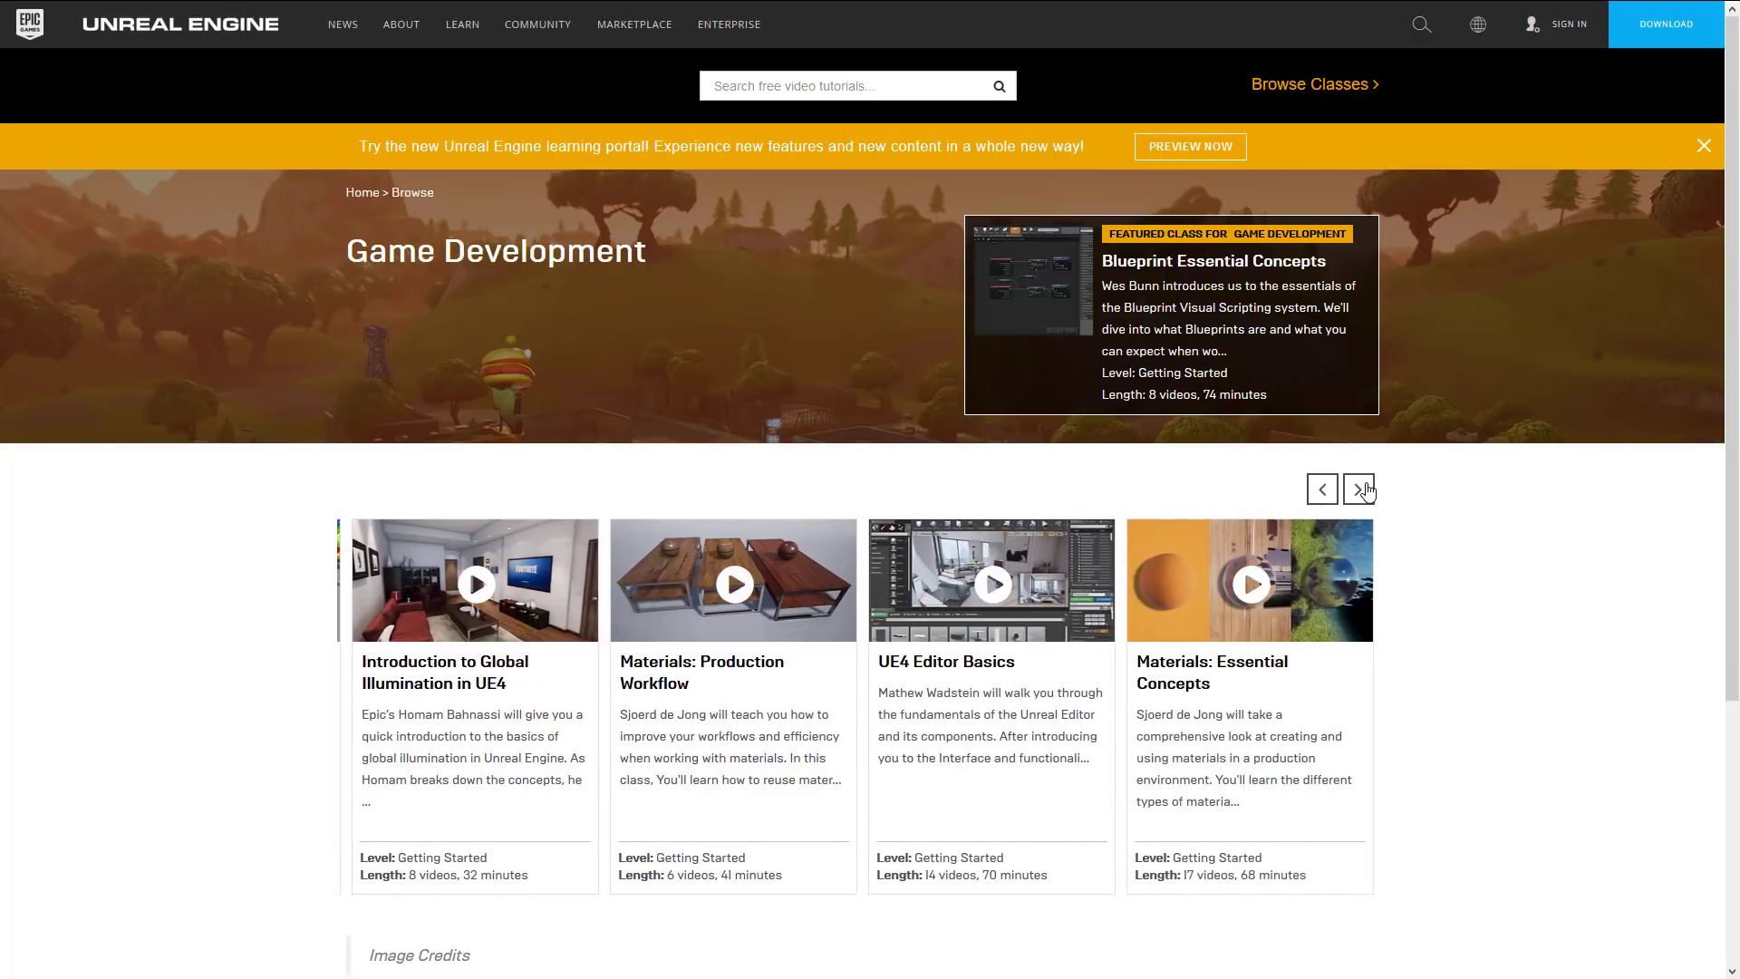
click(1359, 490)
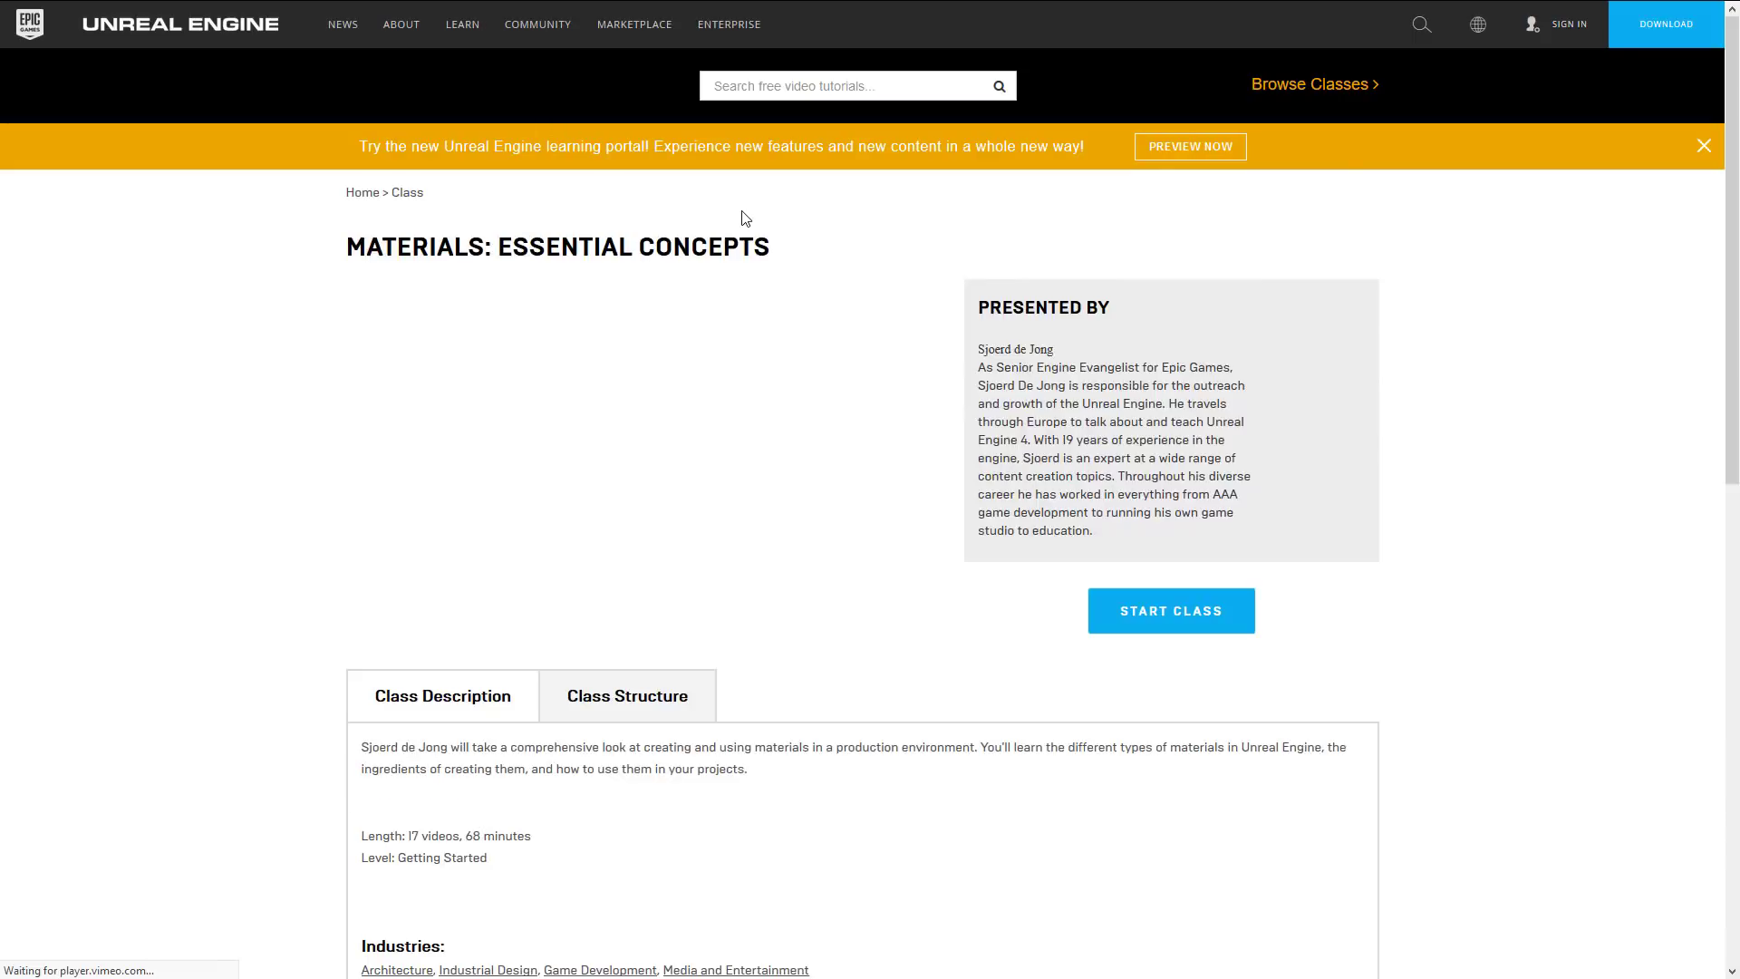
- Scroll the class page and open the Class Structure tab listing lessons through the Conclusion
scroll(down, 3)
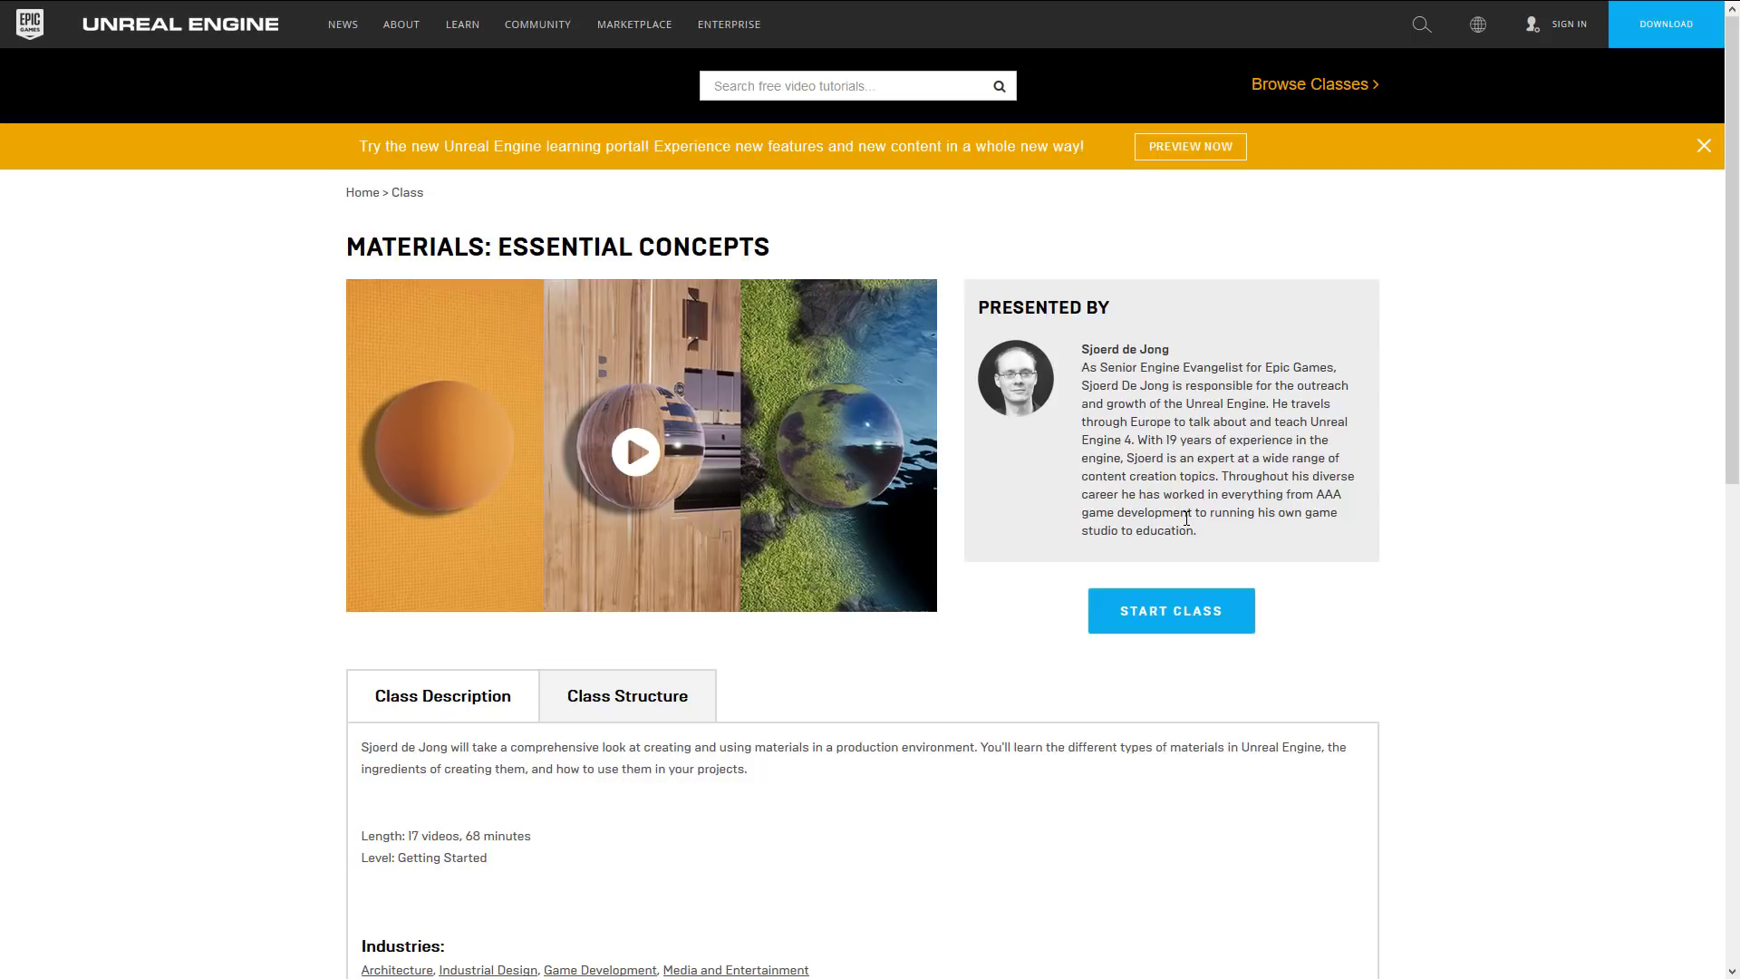
scroll(down, 3)
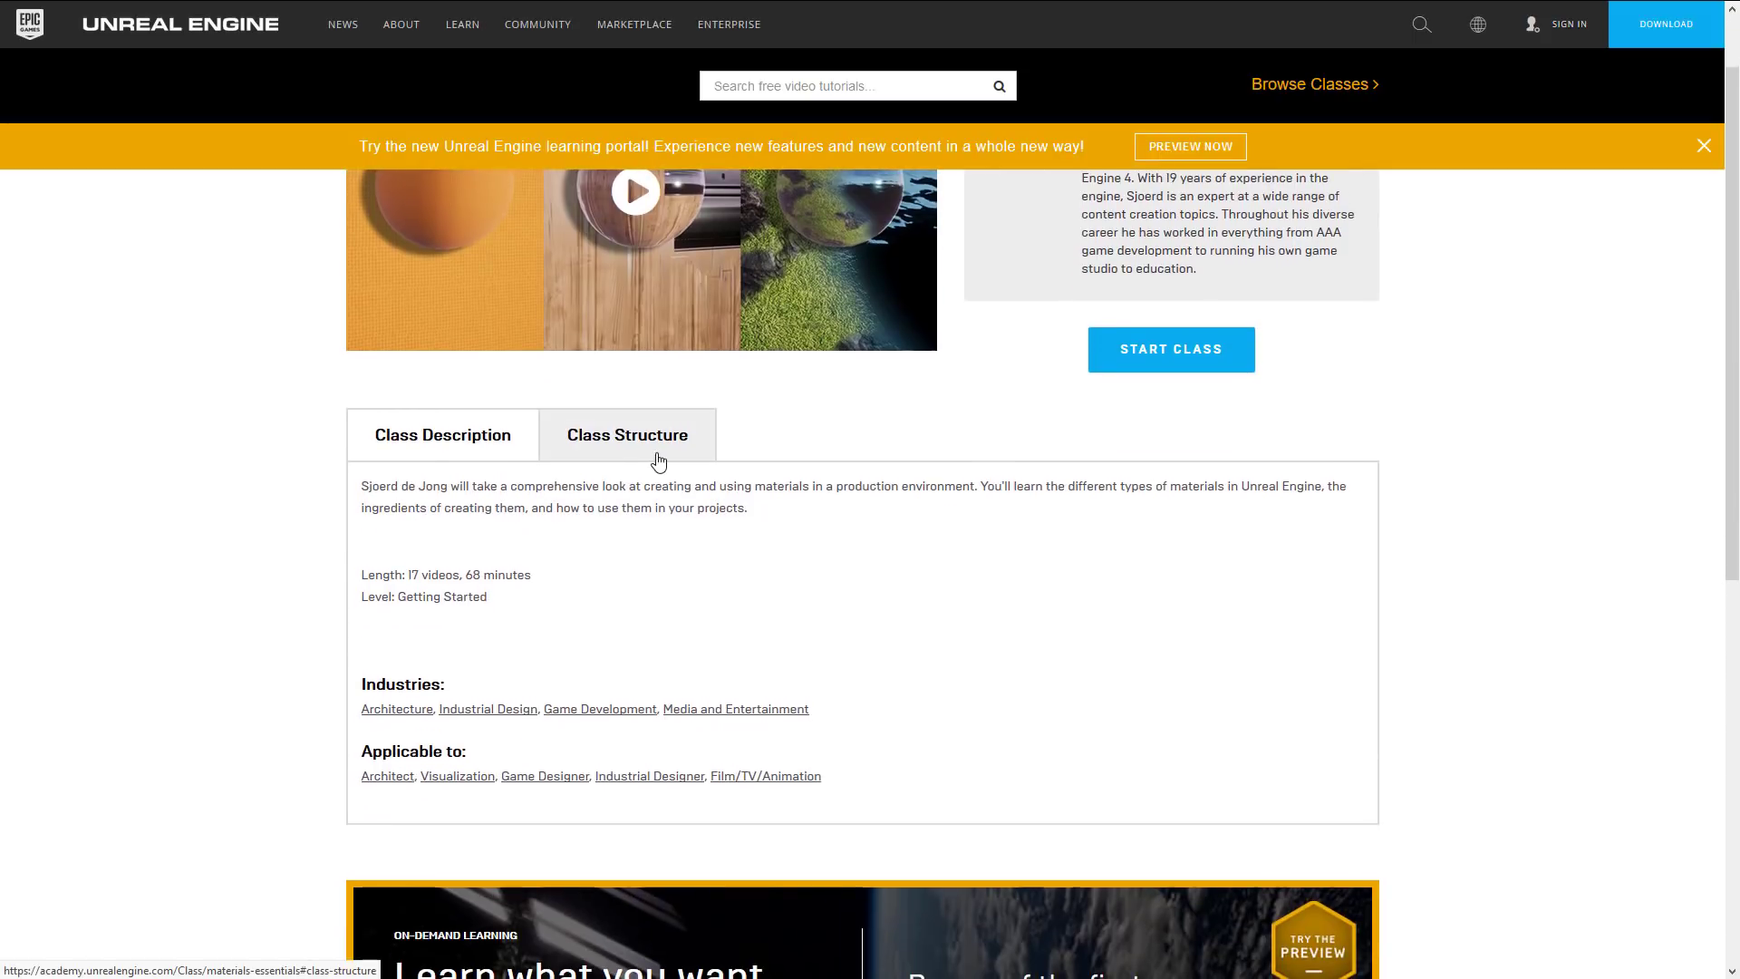
click(627, 434)
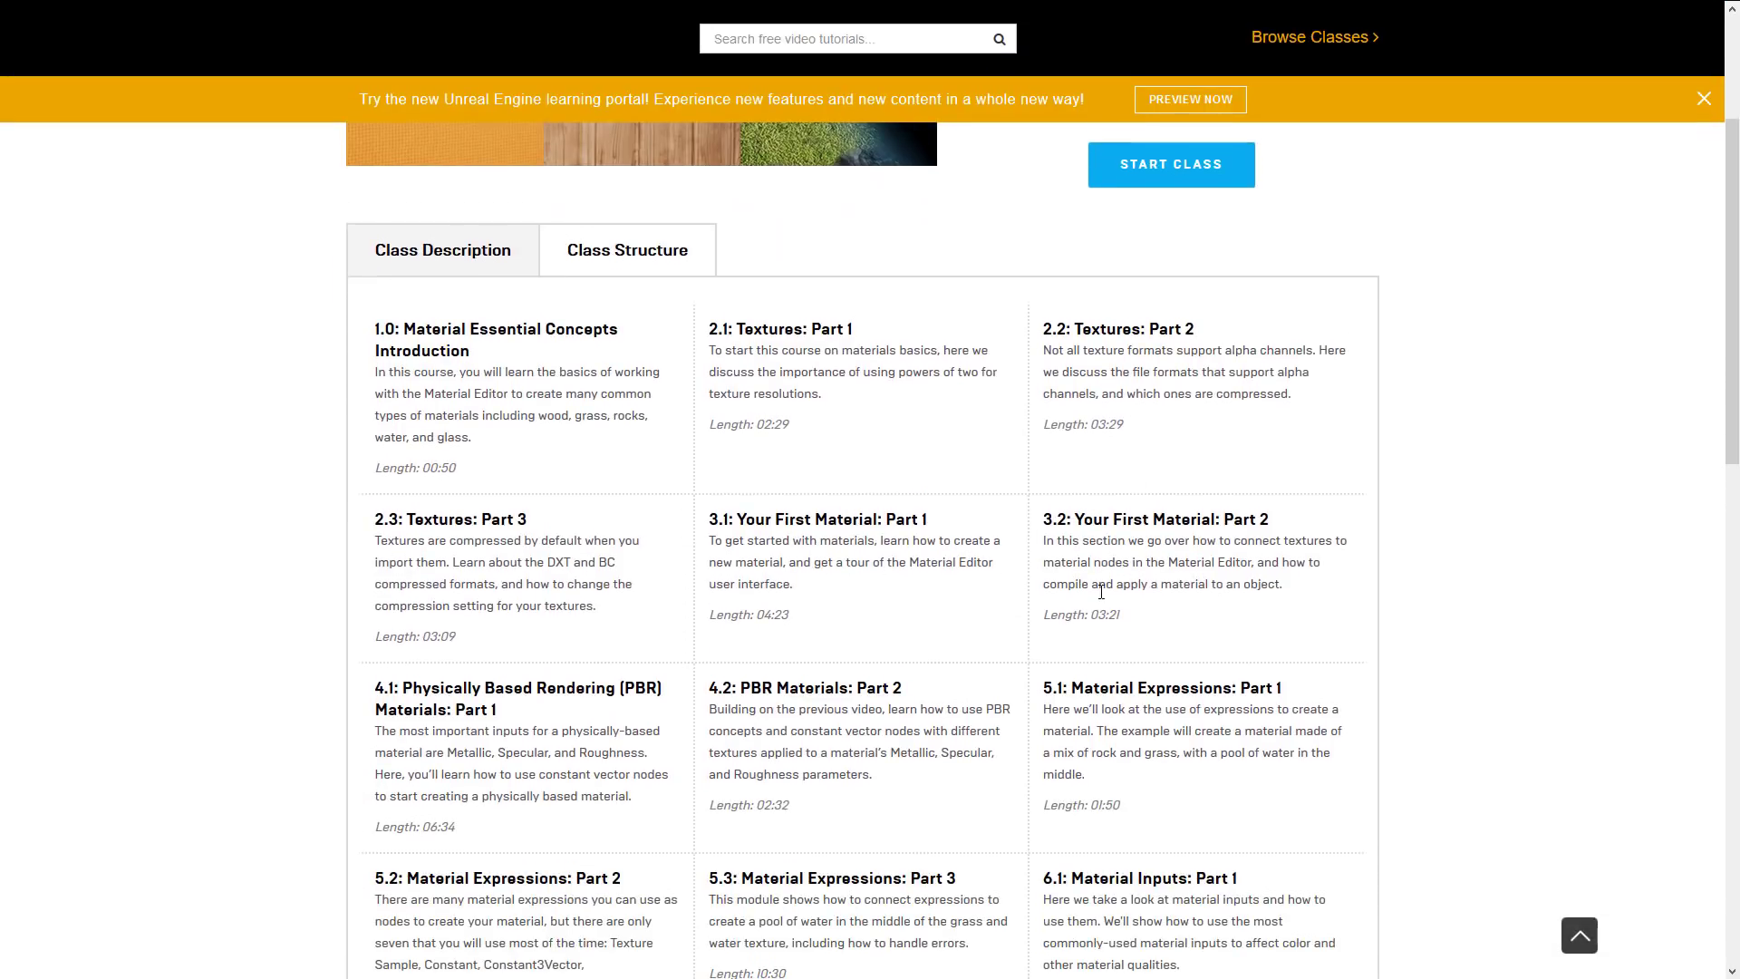
scroll(down, 3)
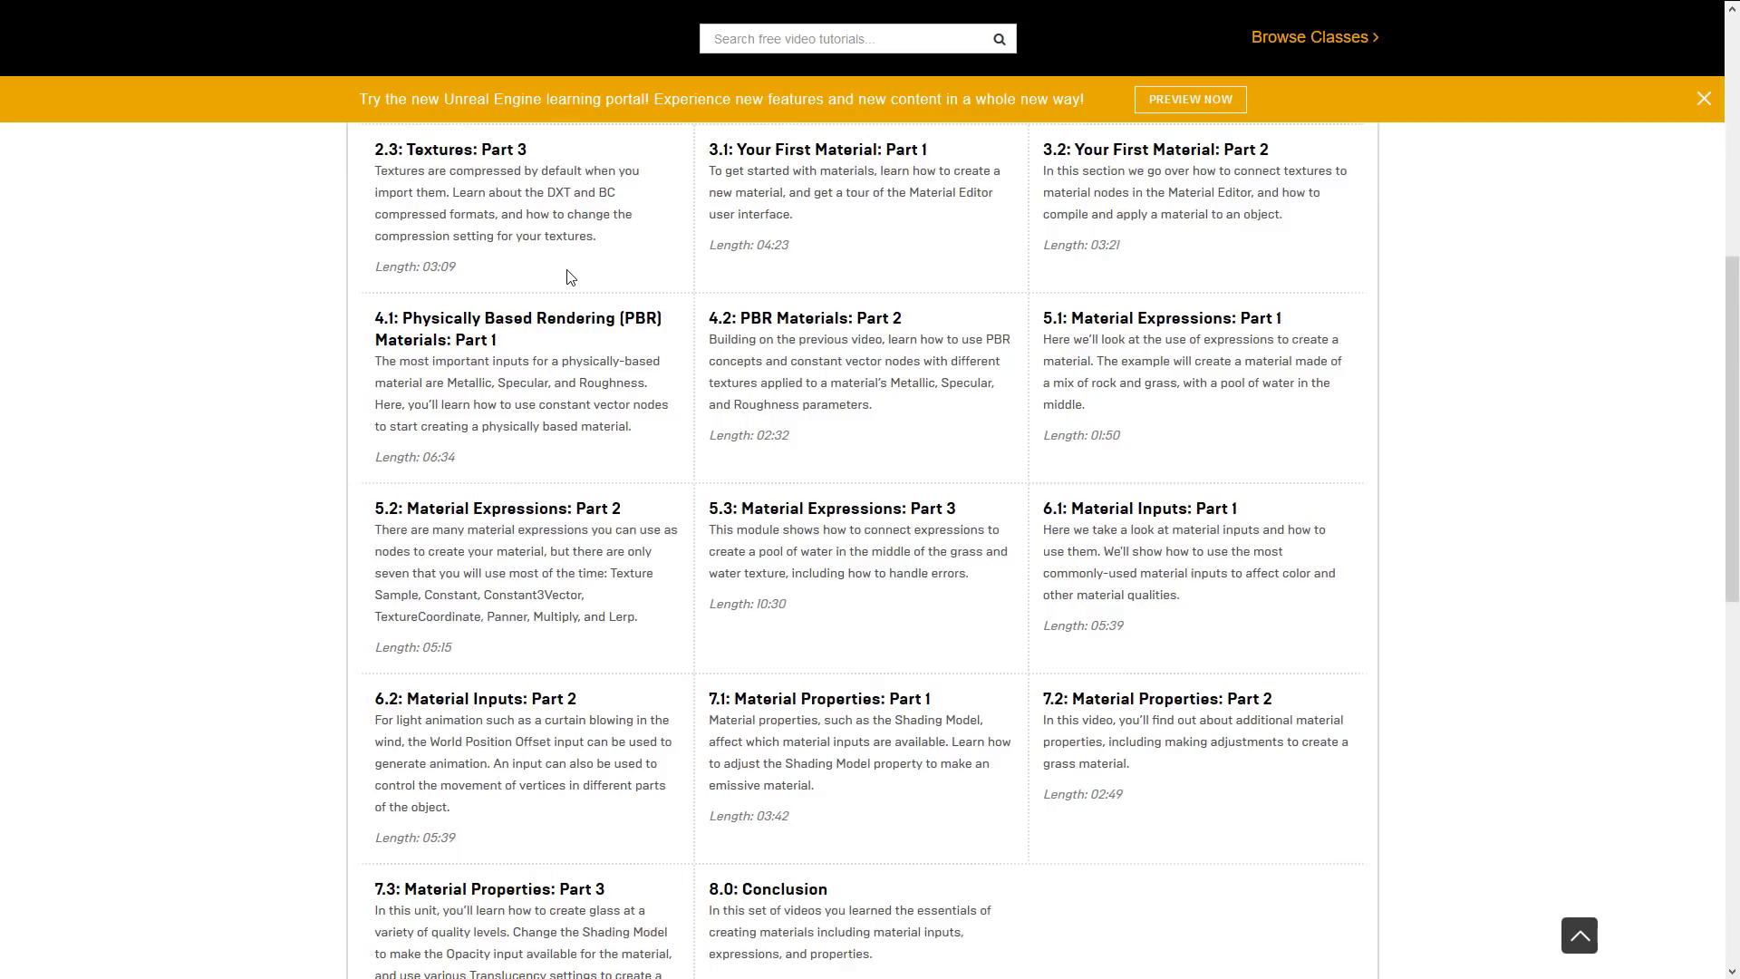